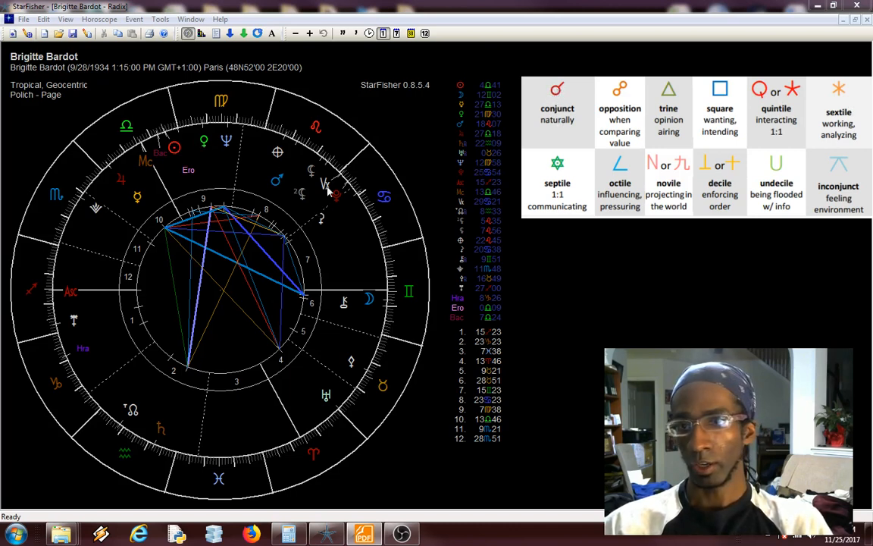
pyautogui.moveTo(311, 177)
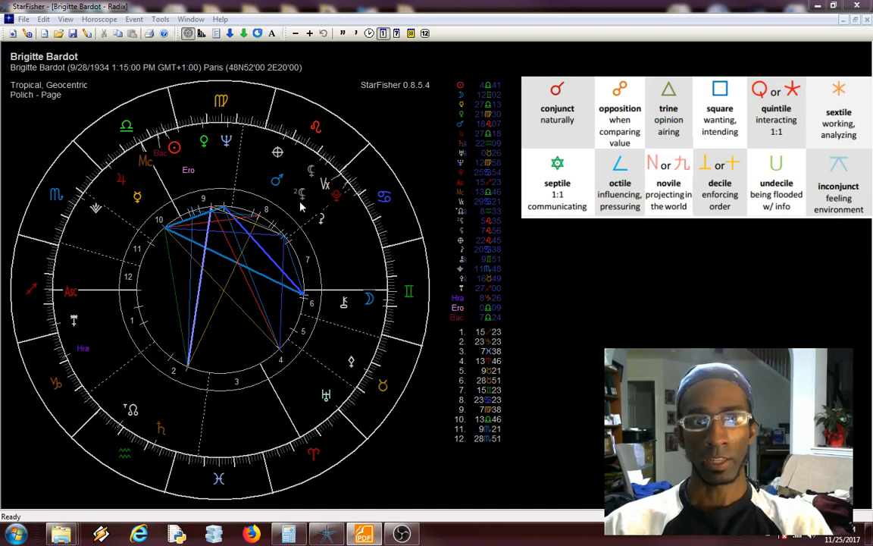
pyautogui.moveTo(308, 179)
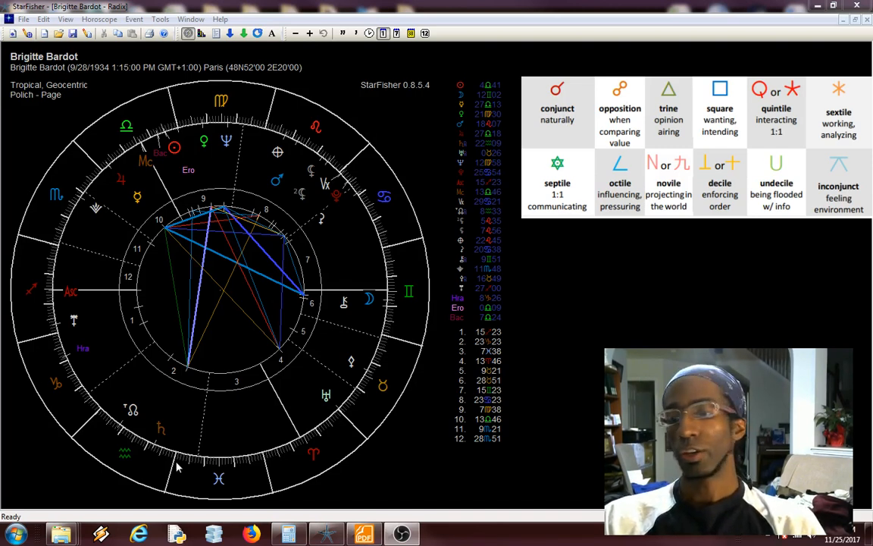
pyautogui.moveTo(109, 432)
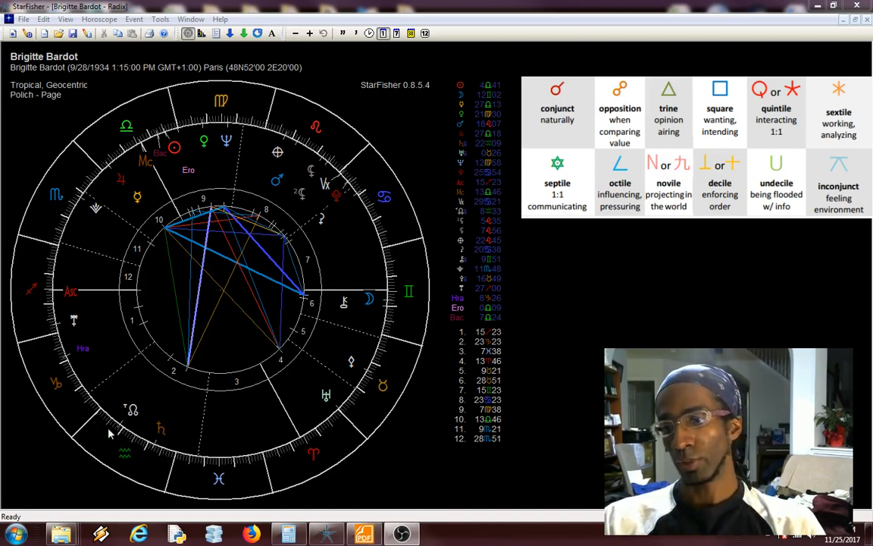
pyautogui.moveTo(41, 294)
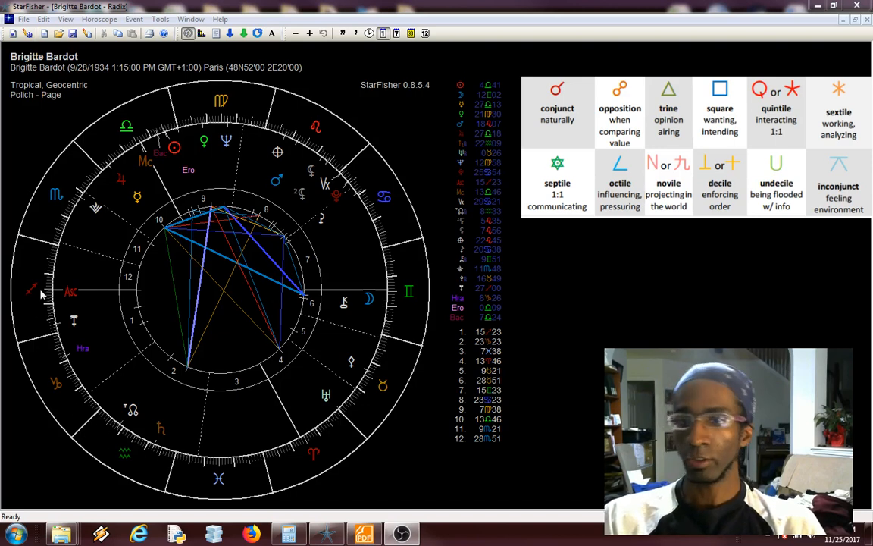
pyautogui.moveTo(351, 161)
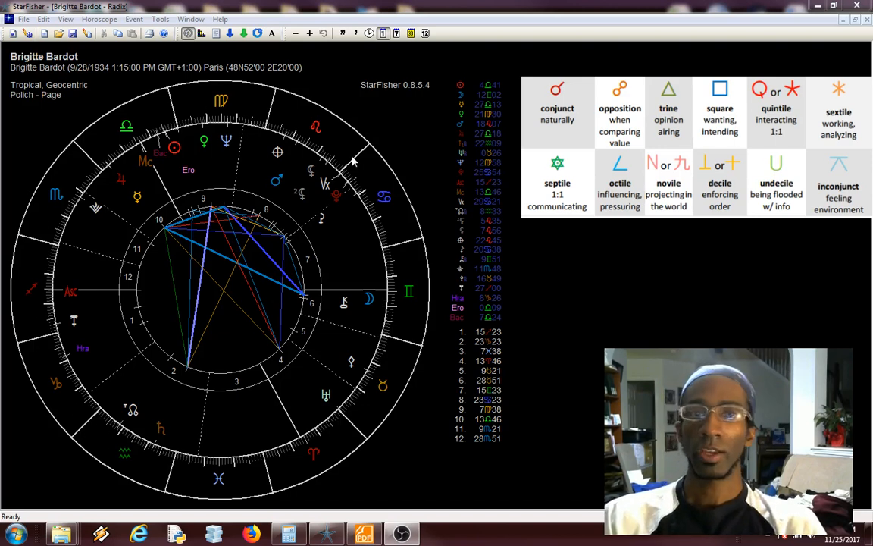
pyautogui.moveTo(353, 178)
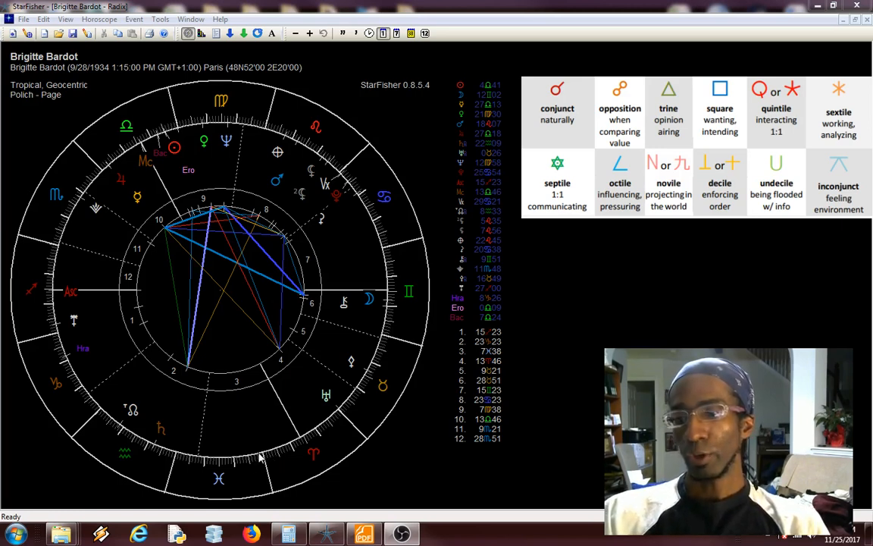
pyautogui.moveTo(74, 383)
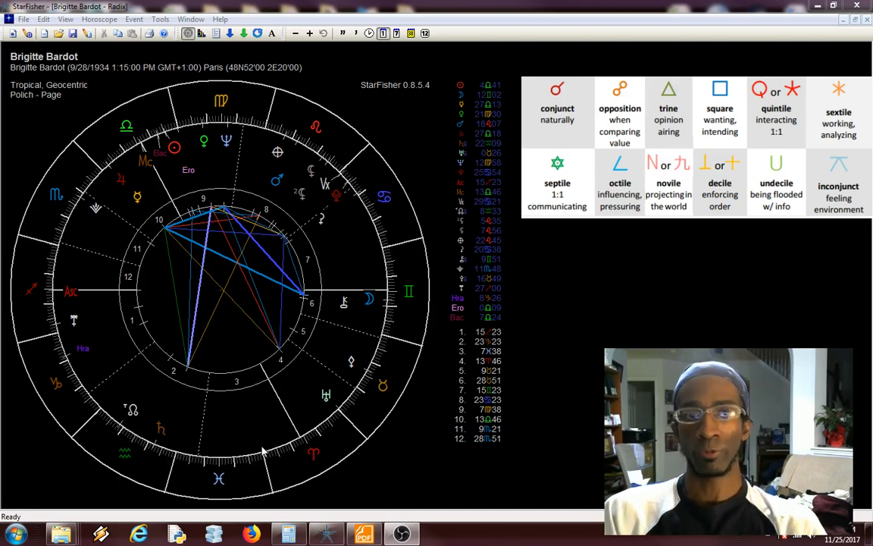
pyautogui.moveTo(336, 498)
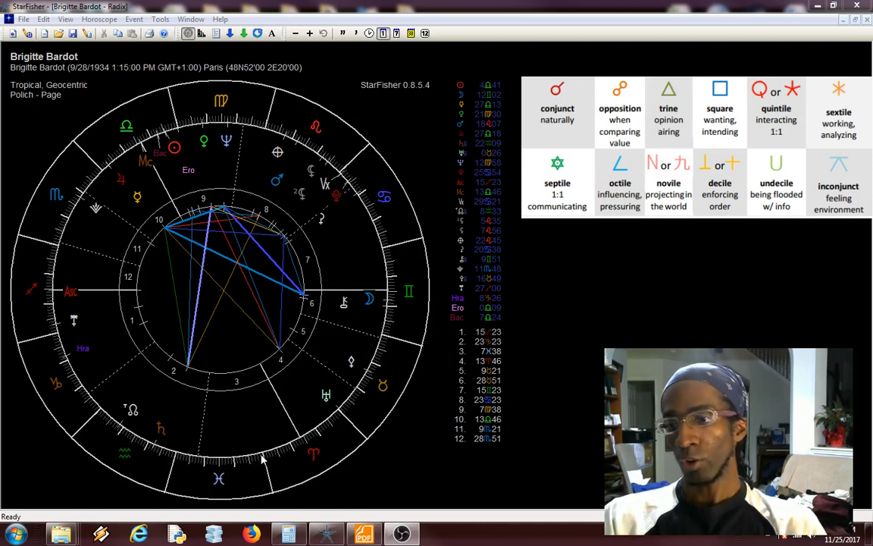
pyautogui.moveTo(211, 466)
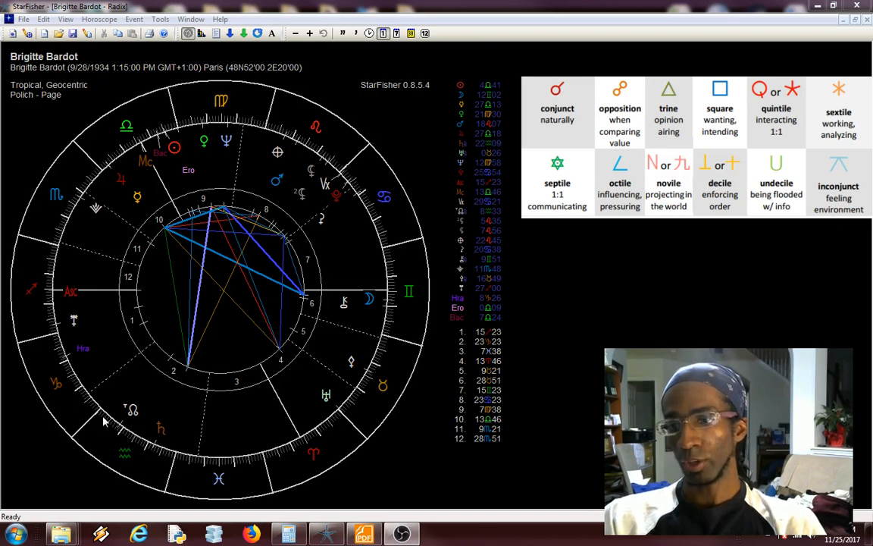
pyautogui.moveTo(168, 462)
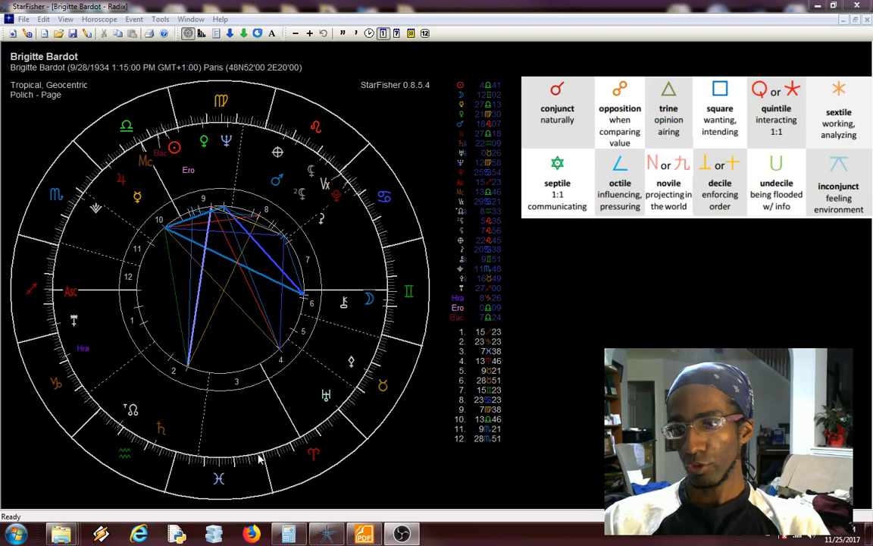
pyautogui.moveTo(177, 459)
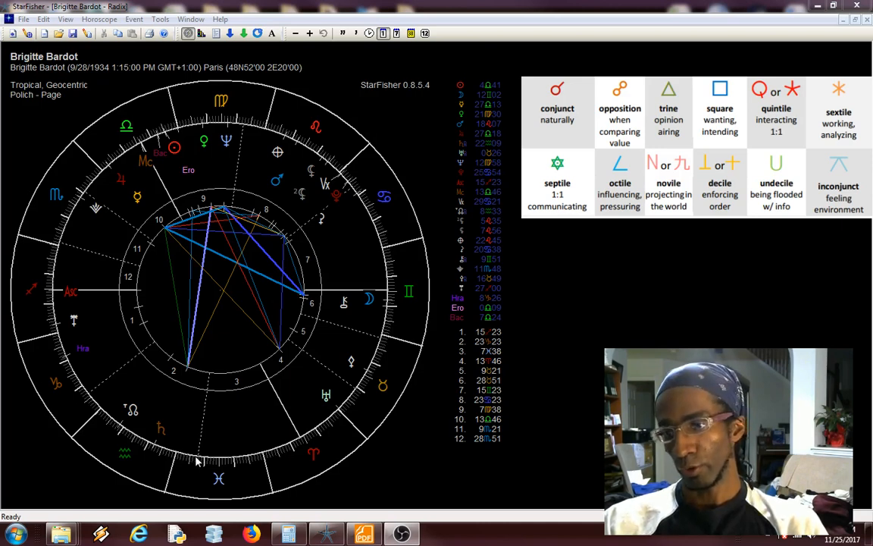
pyautogui.moveTo(235, 466)
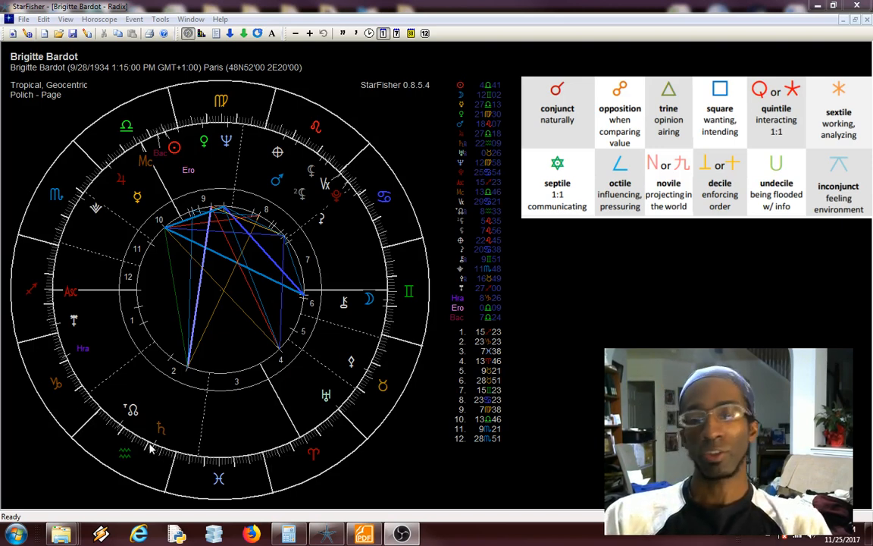
pyautogui.moveTo(174, 460)
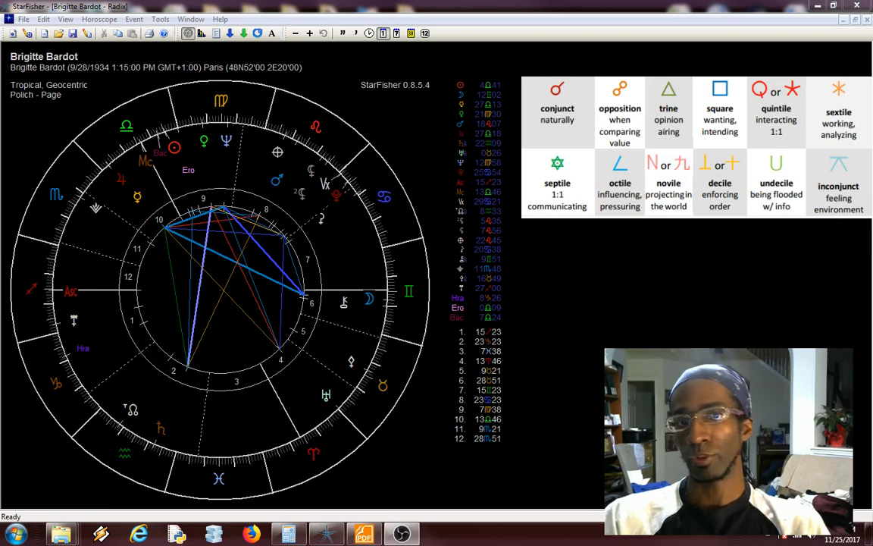
pyautogui.moveTo(694, 73)
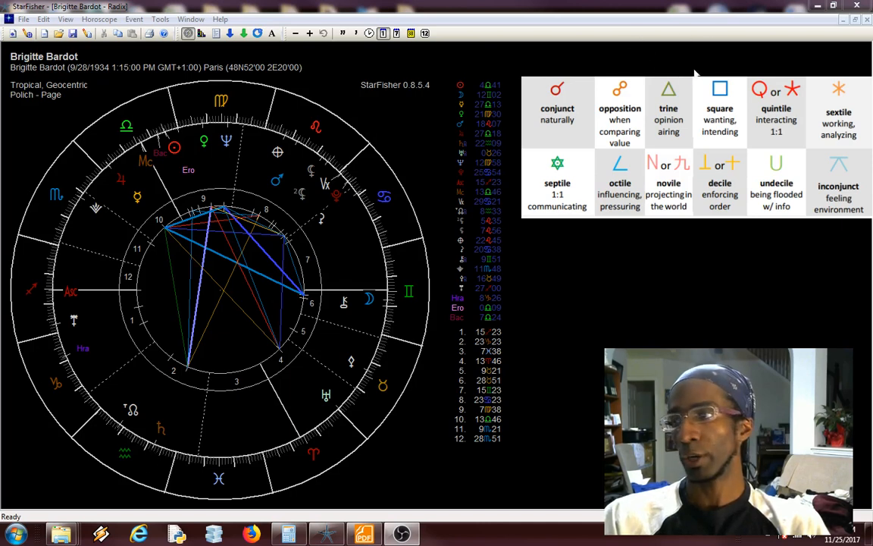
pyautogui.moveTo(153, 450)
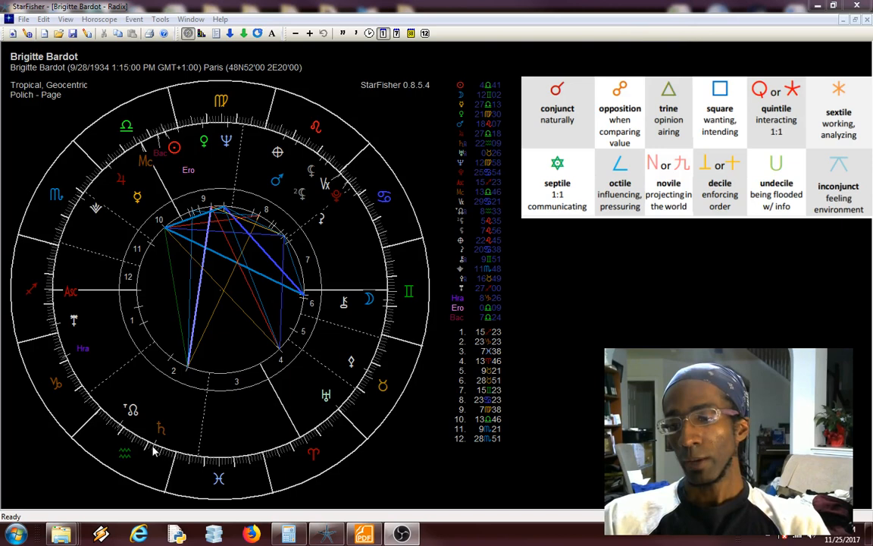
pyautogui.moveTo(161, 432)
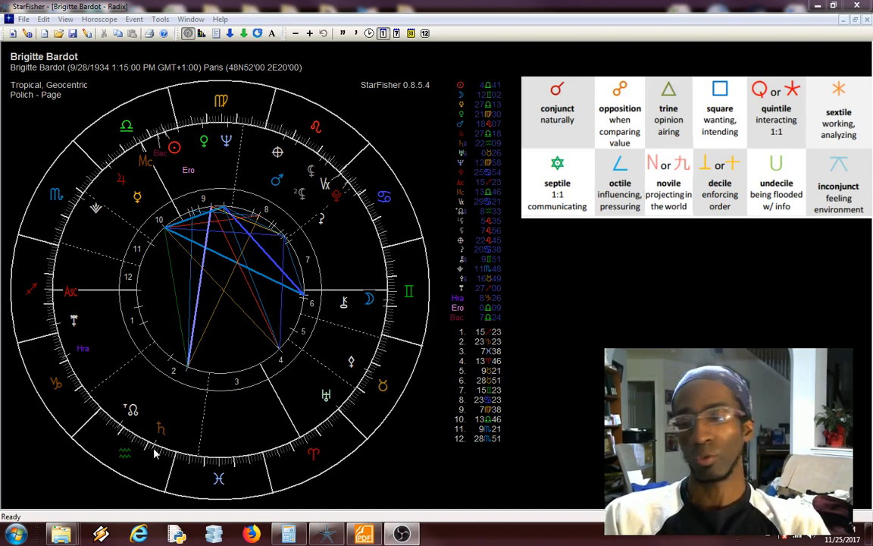
pyautogui.moveTo(197, 453)
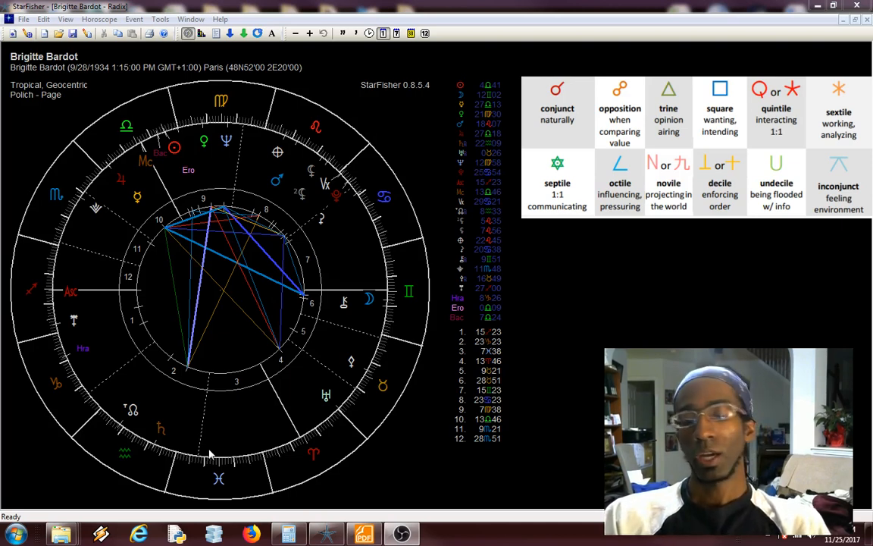
pyautogui.moveTo(254, 424)
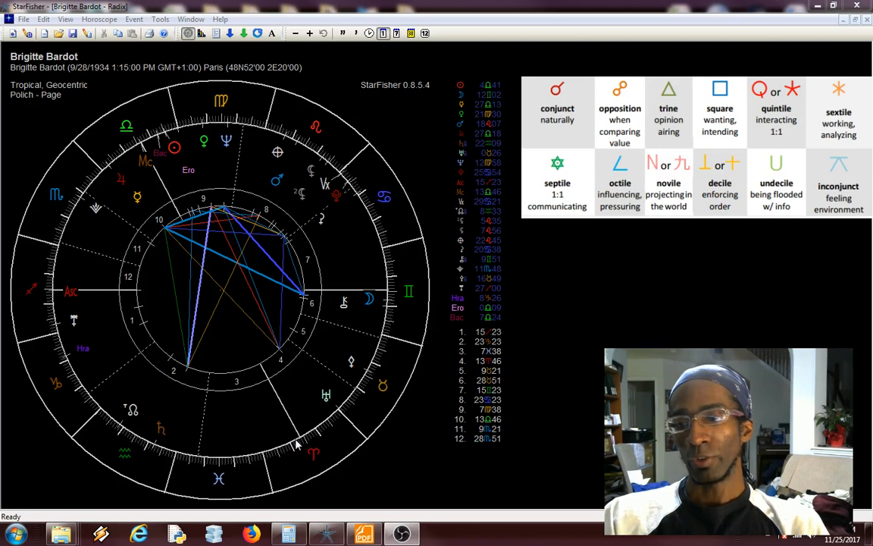
pyautogui.moveTo(261, 380)
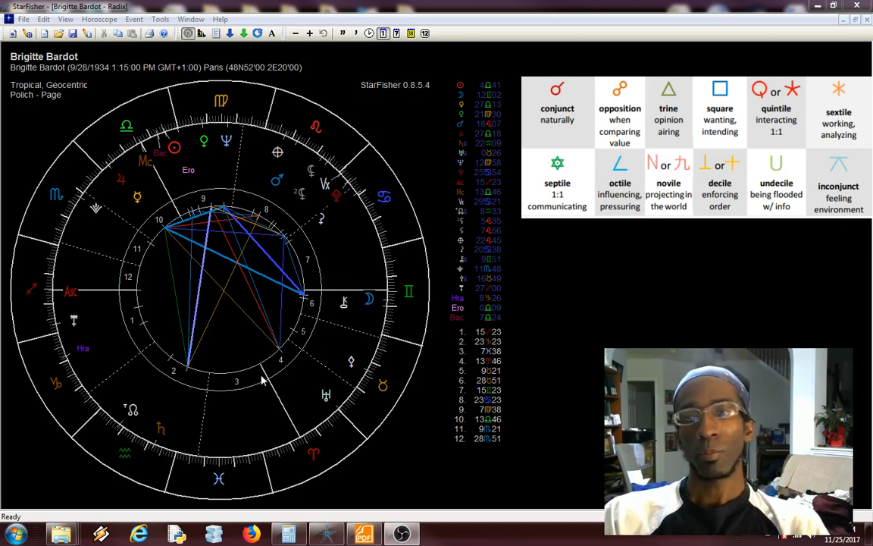
pyautogui.moveTo(286, 354)
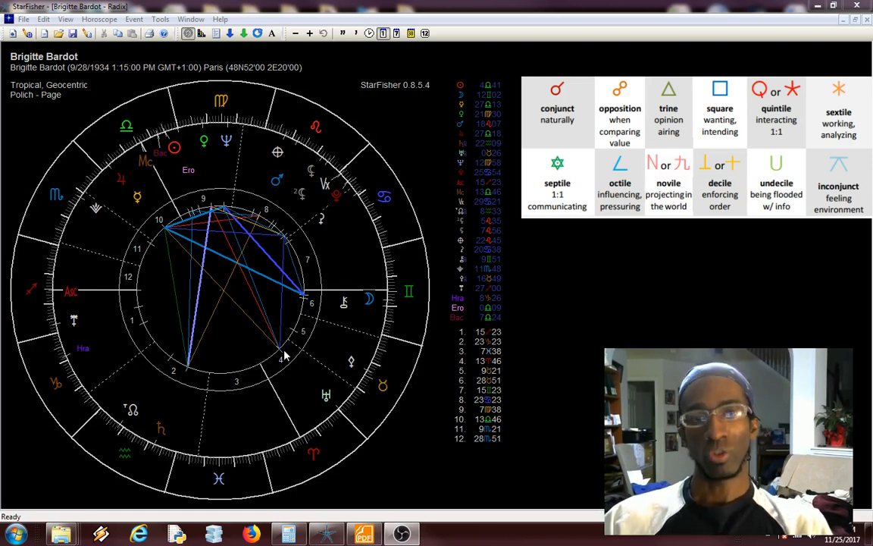
pyautogui.moveTo(310, 354)
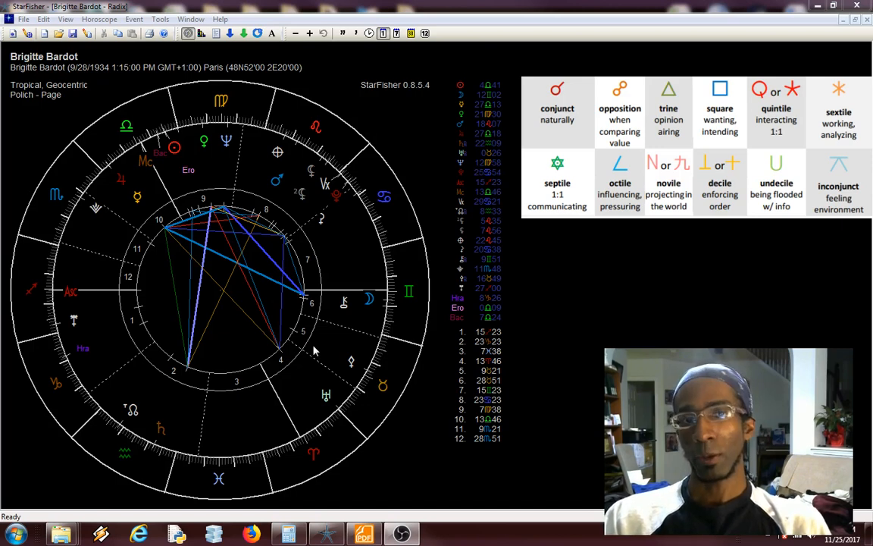
pyautogui.moveTo(394, 294)
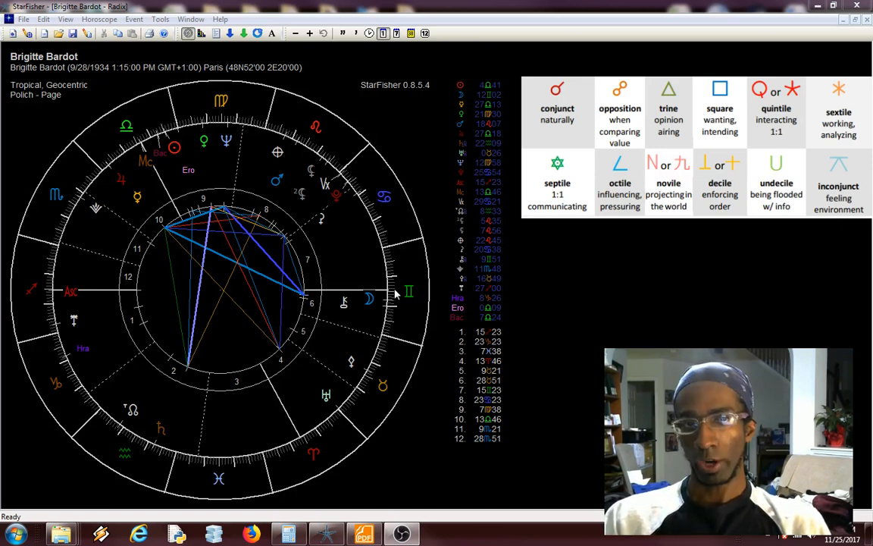
pyautogui.moveTo(315, 286)
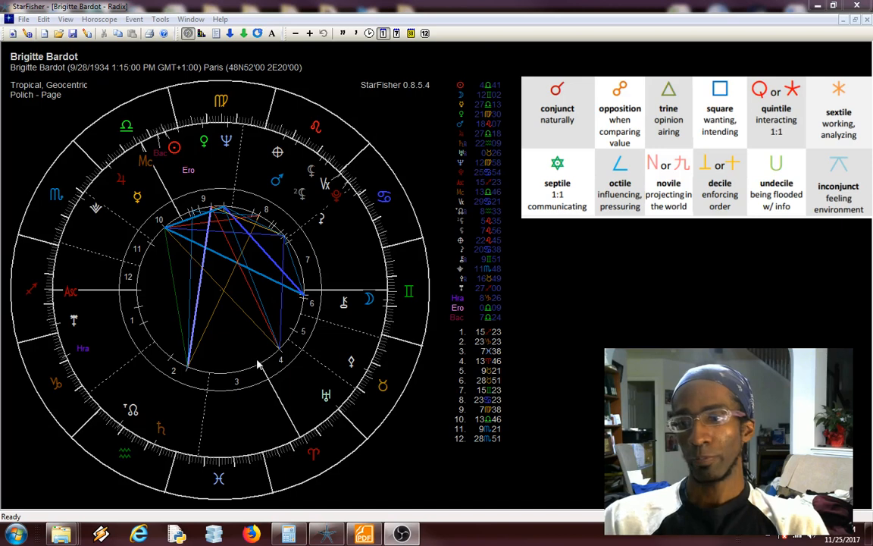
pyautogui.moveTo(271, 385)
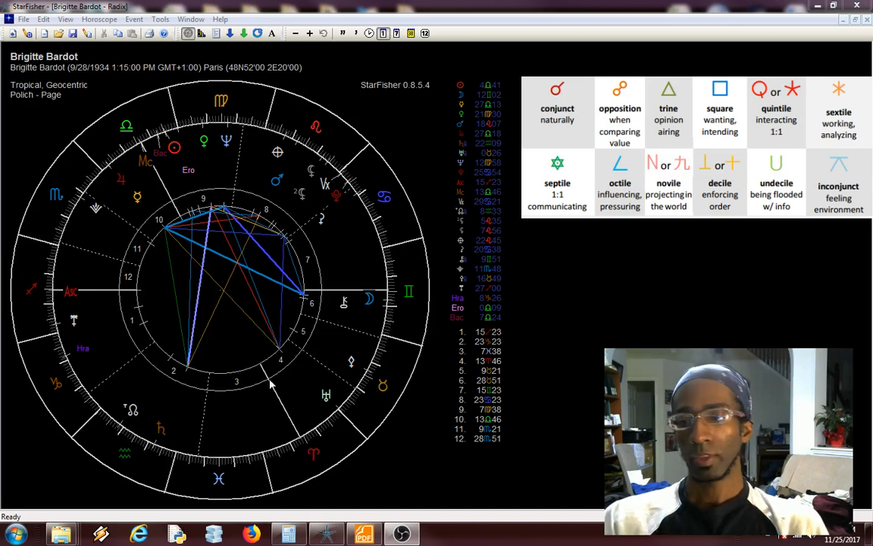
pyautogui.moveTo(125, 316)
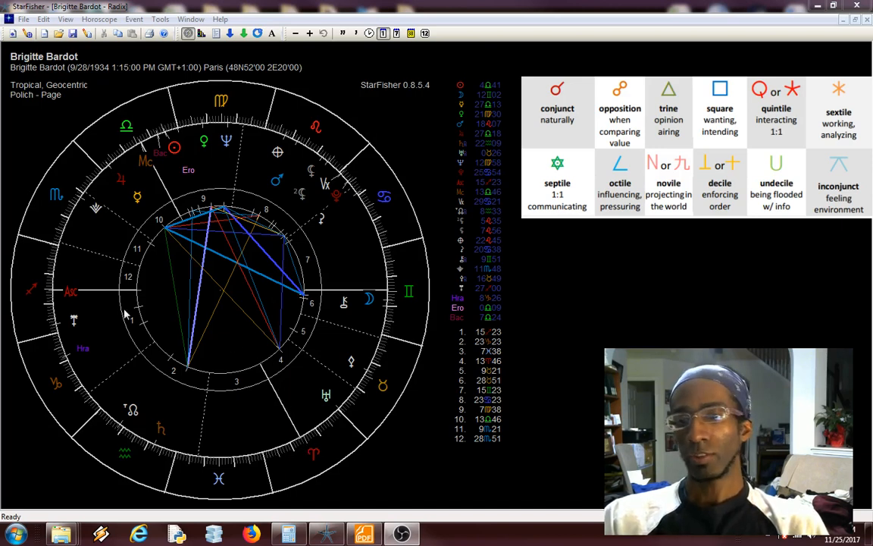
pyautogui.moveTo(398, 290)
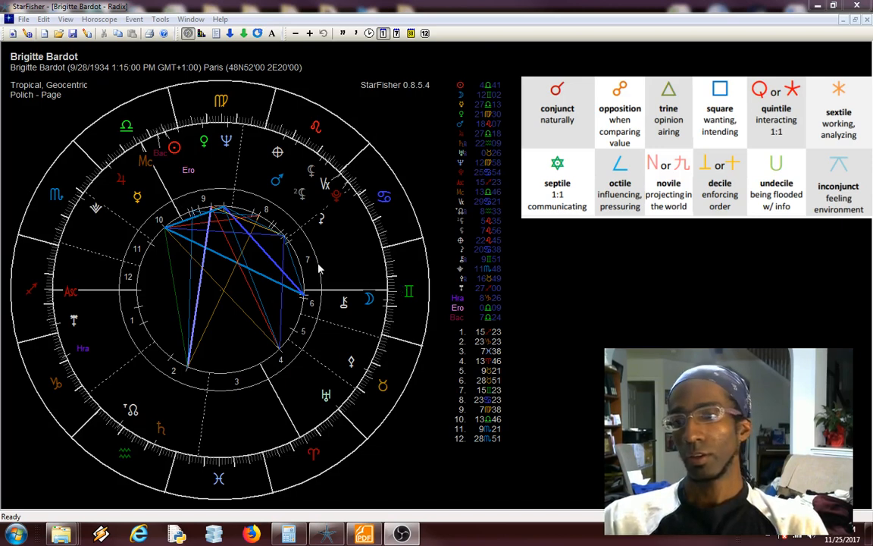
pyautogui.moveTo(307, 457)
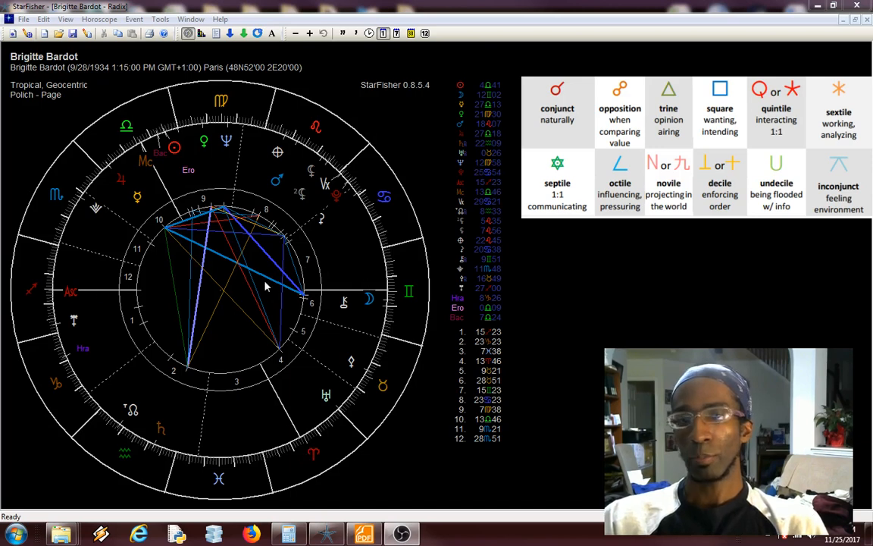
pyautogui.moveTo(53, 294)
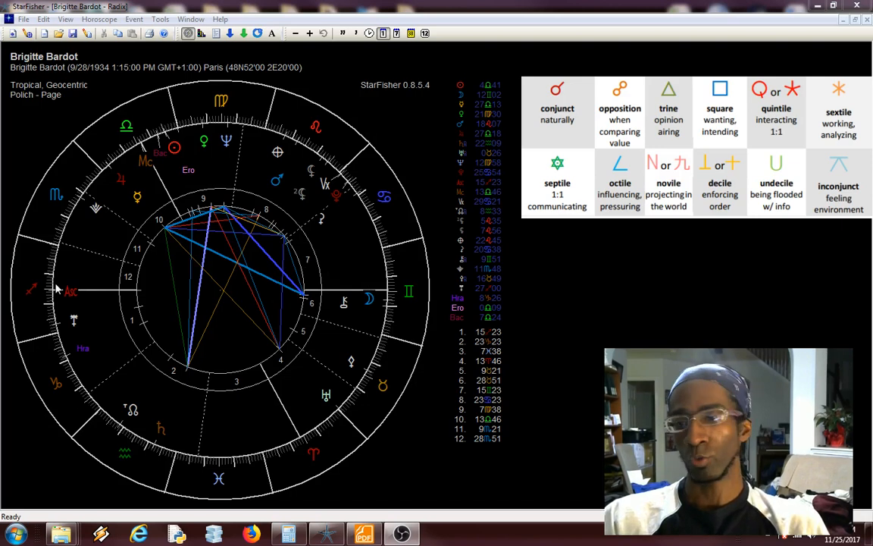
pyautogui.moveTo(115, 294)
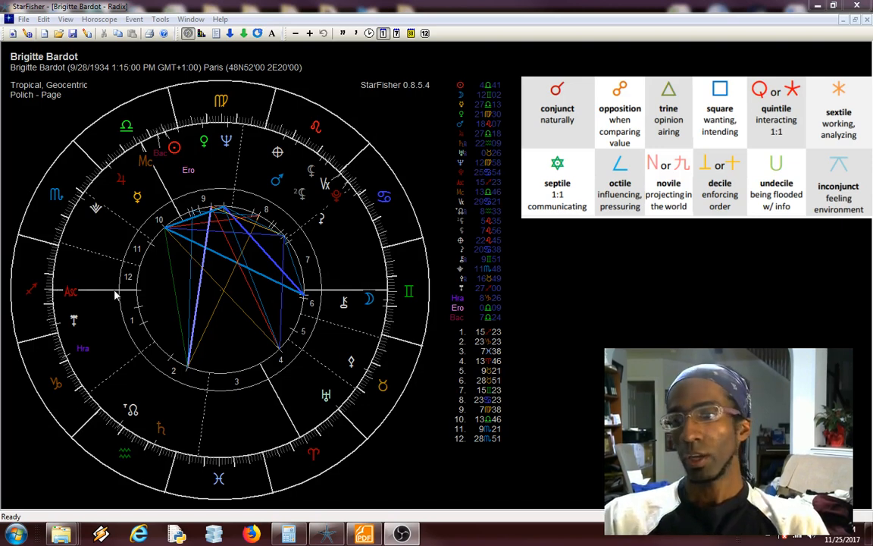
pyautogui.moveTo(389, 294)
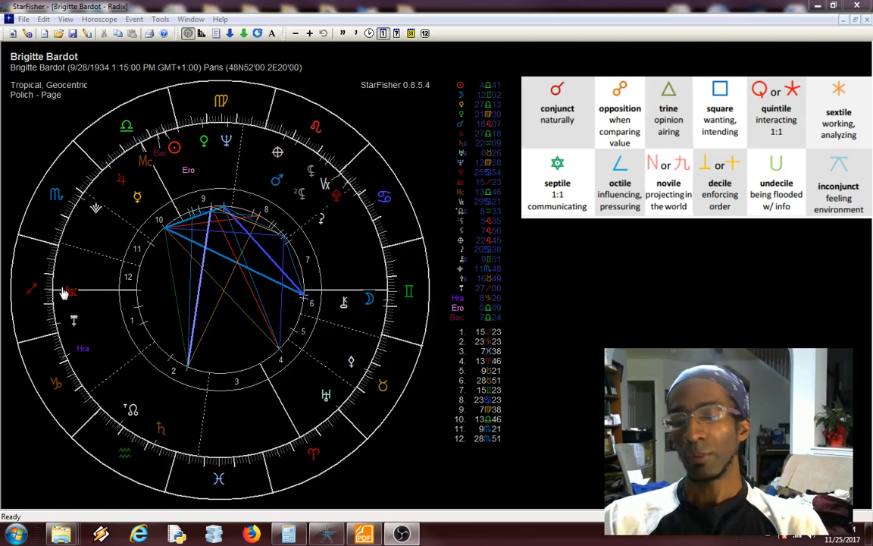
pyautogui.moveTo(59, 294)
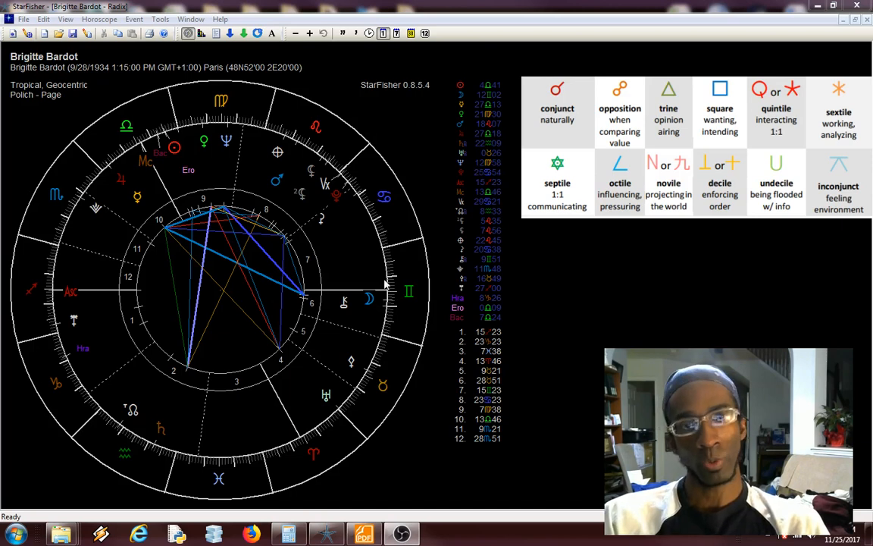
pyautogui.moveTo(337, 445)
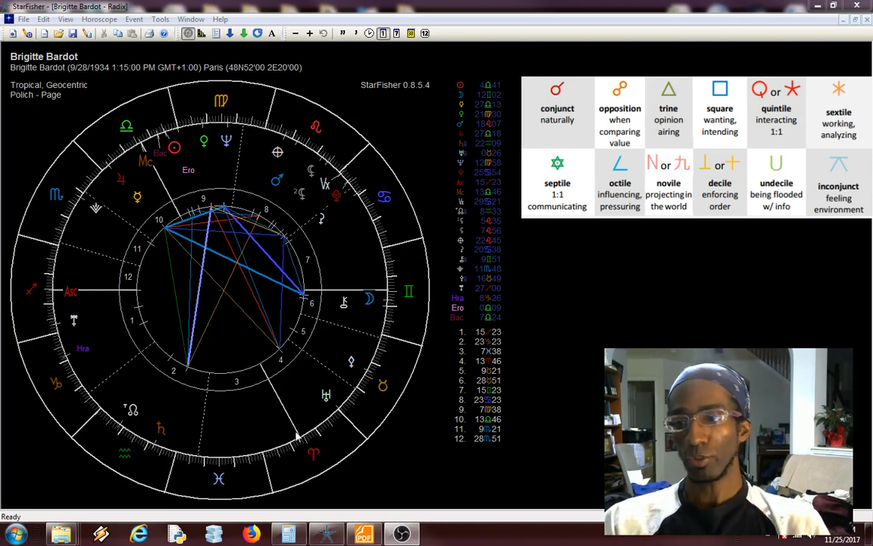
pyautogui.moveTo(307, 438)
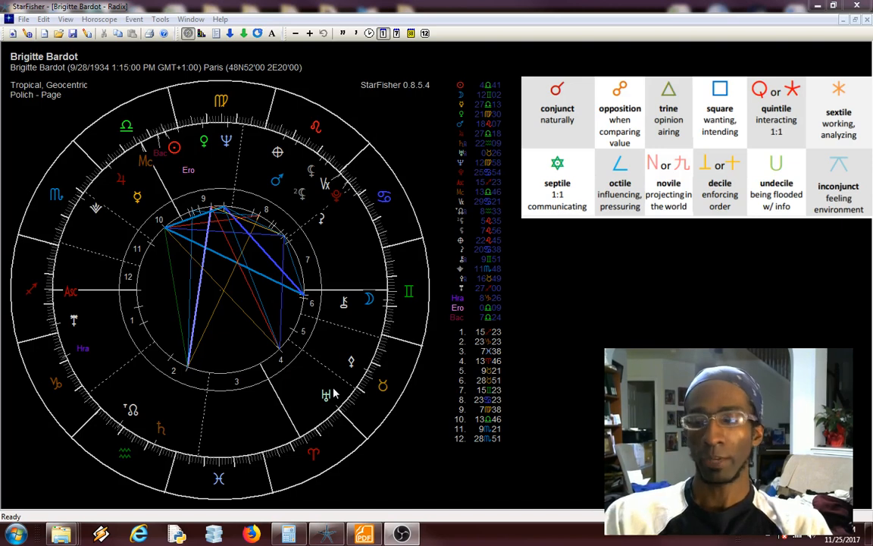
pyautogui.moveTo(290, 432)
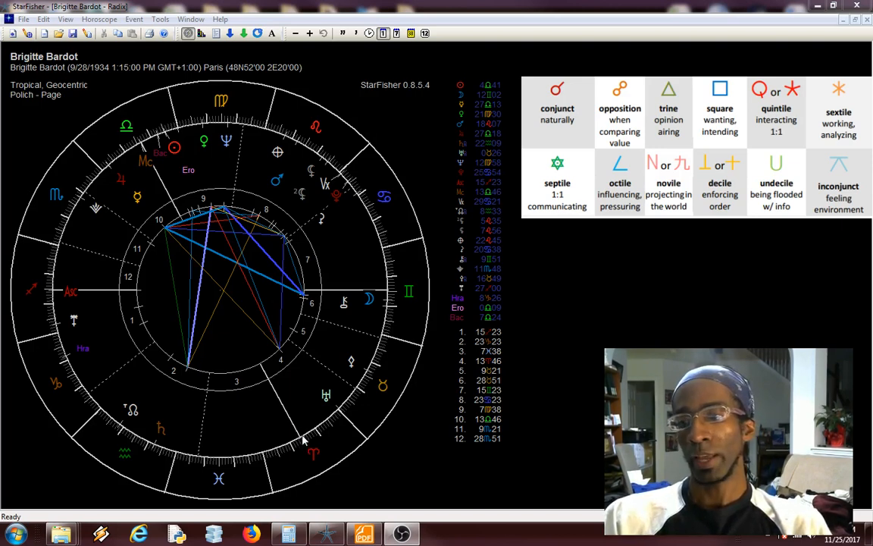
pyautogui.moveTo(282, 451)
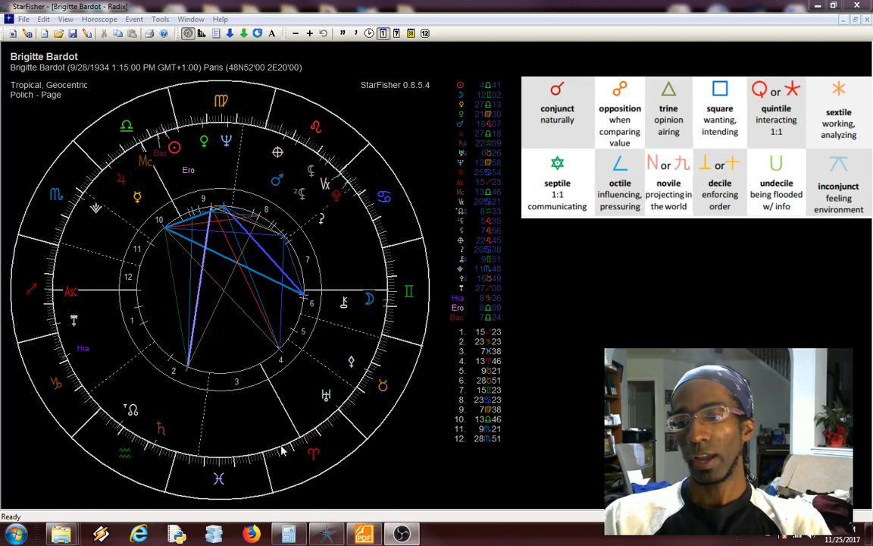
pyautogui.moveTo(102, 417)
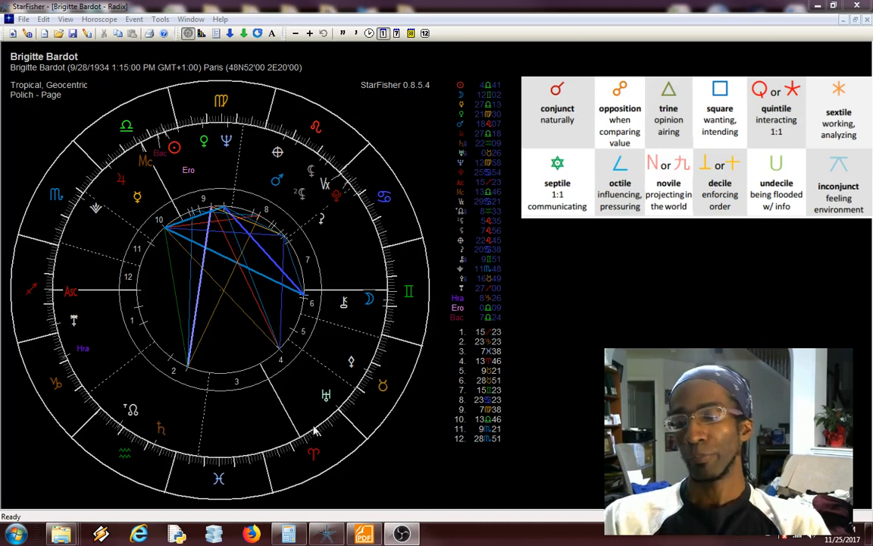
pyautogui.moveTo(300, 440)
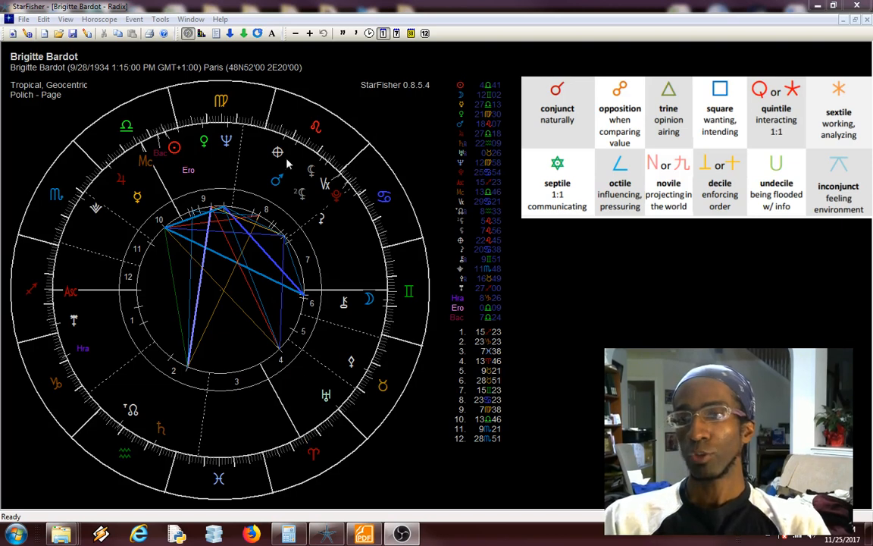
pyautogui.moveTo(180, 86)
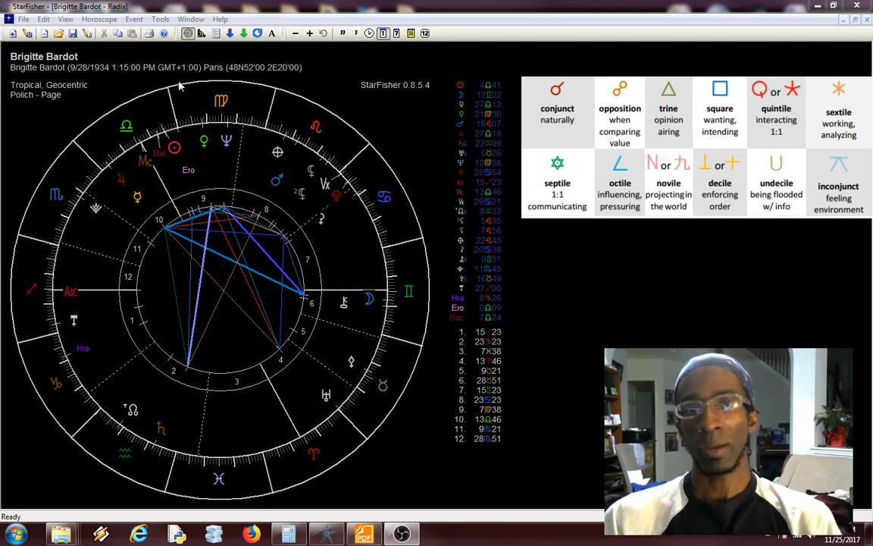
pyautogui.moveTo(310, 435)
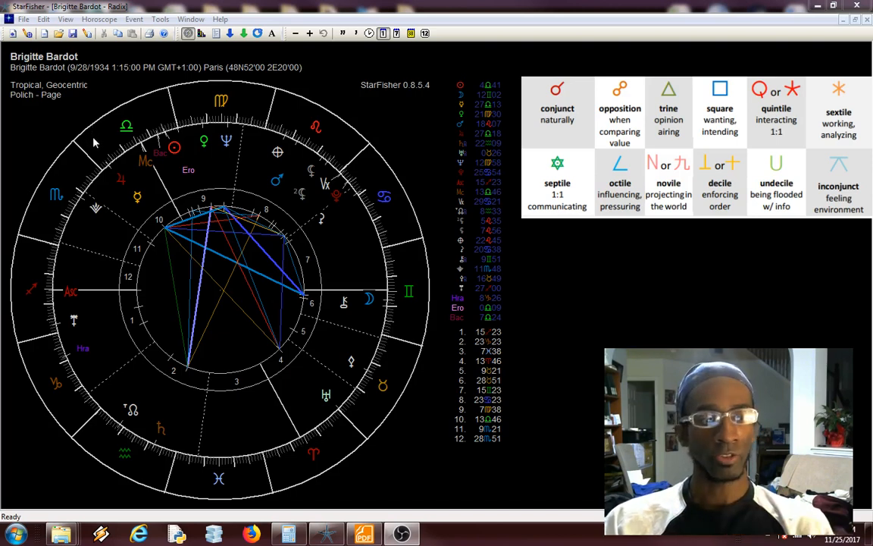
pyautogui.moveTo(298, 451)
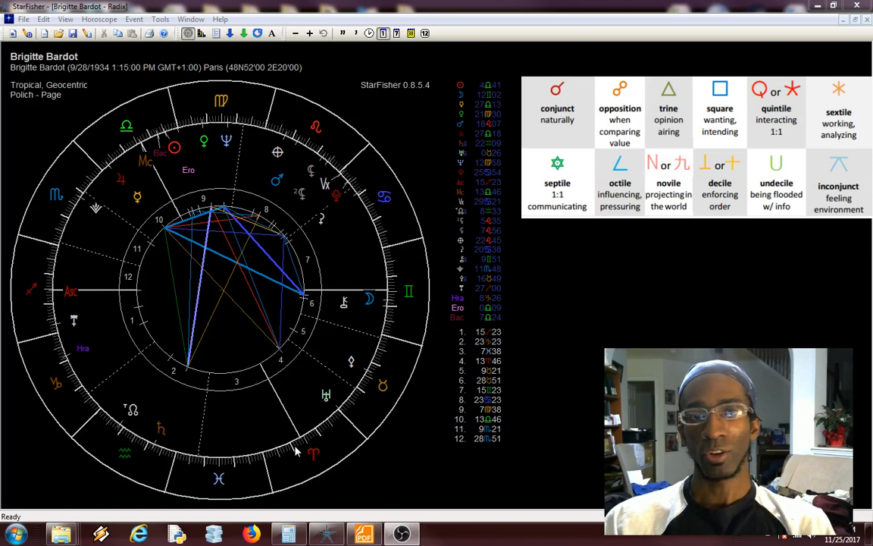
pyautogui.moveTo(306, 453)
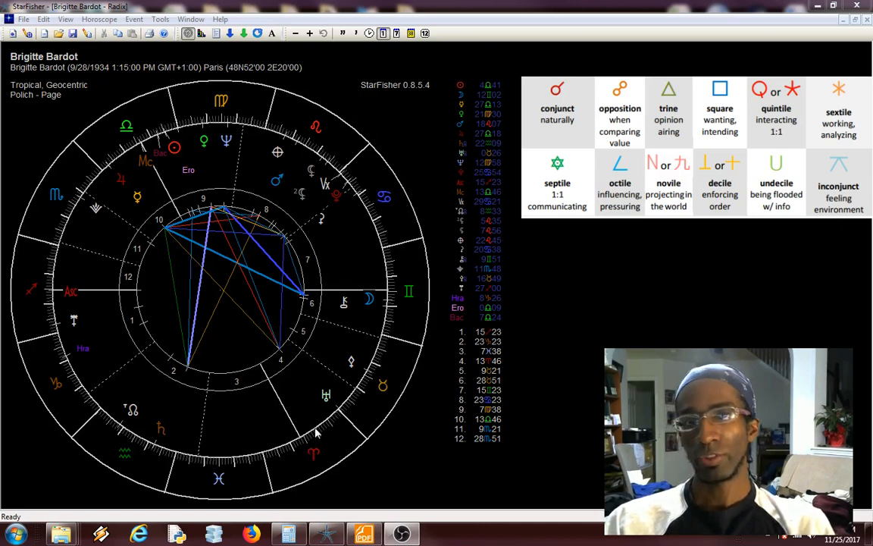
pyautogui.moveTo(337, 417)
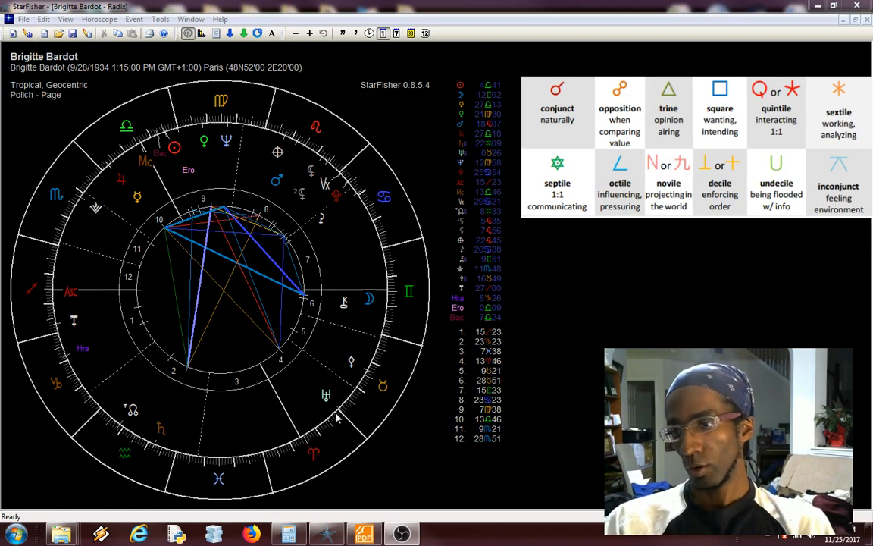
pyautogui.moveTo(310, 453)
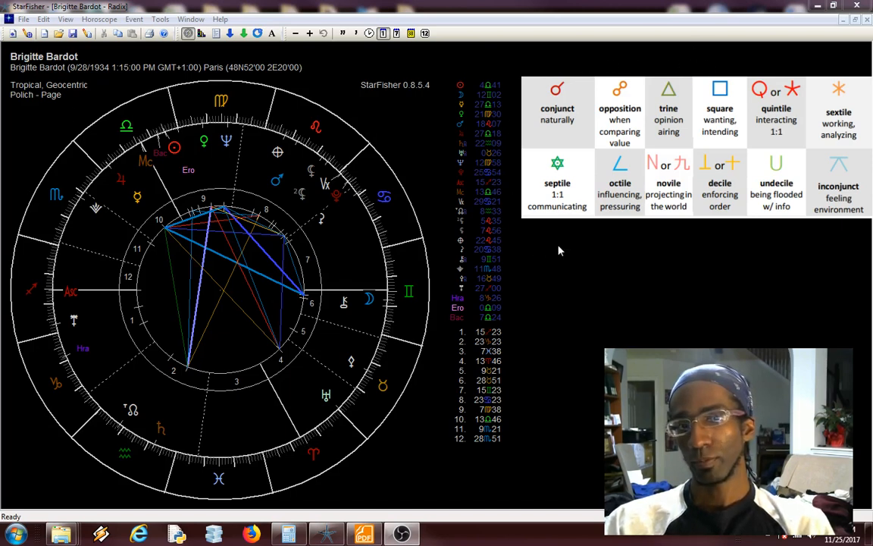
pyautogui.moveTo(555, 273)
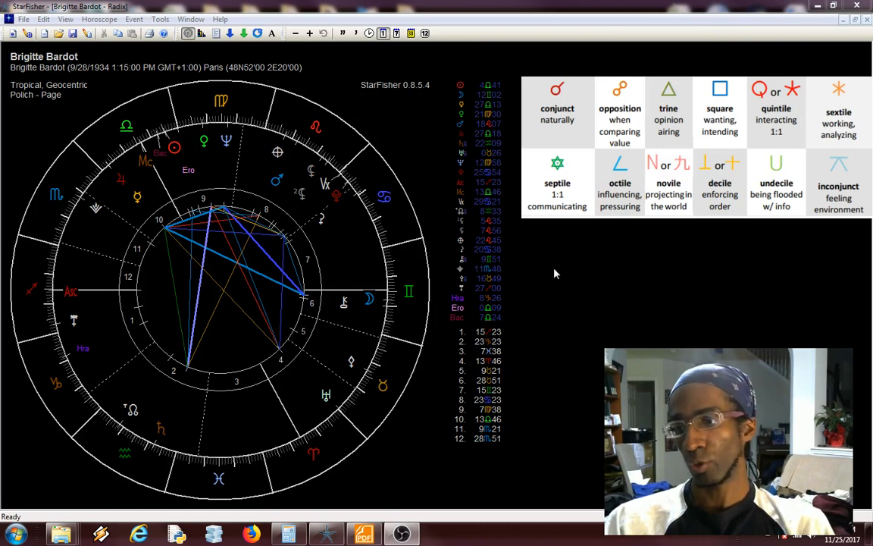
pyautogui.moveTo(287, 464)
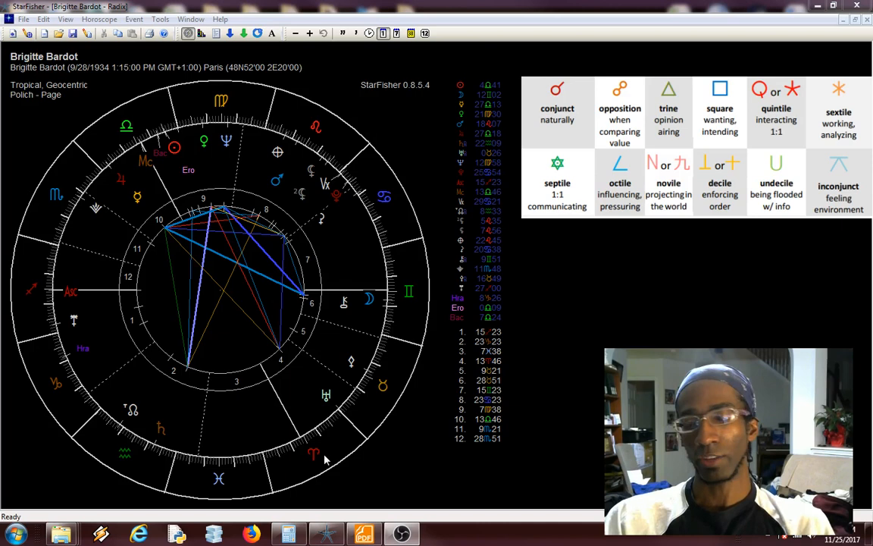
pyautogui.moveTo(231, 470)
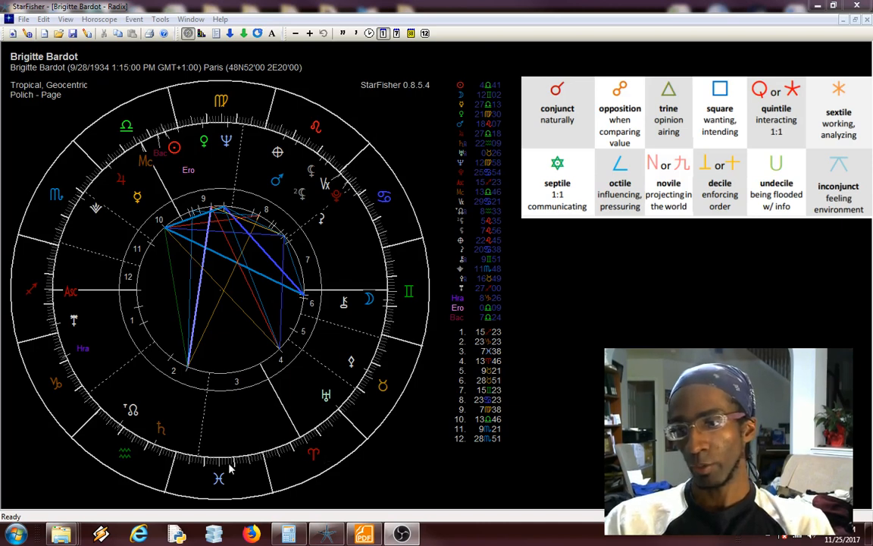
pyautogui.moveTo(136, 126)
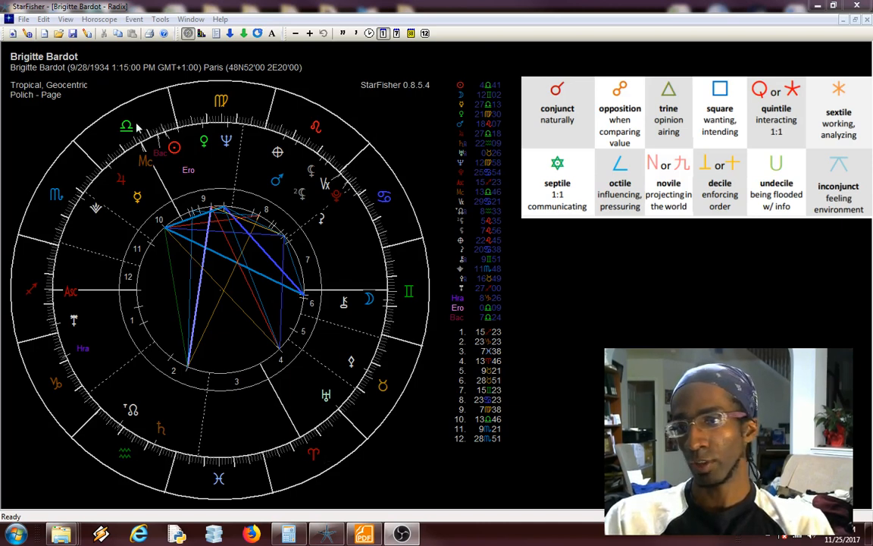
pyautogui.moveTo(379, 436)
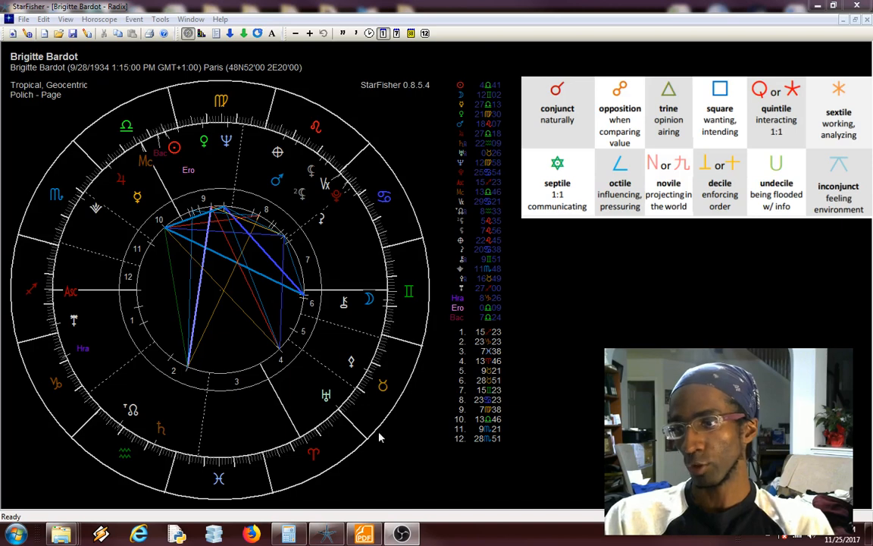
pyautogui.moveTo(298, 443)
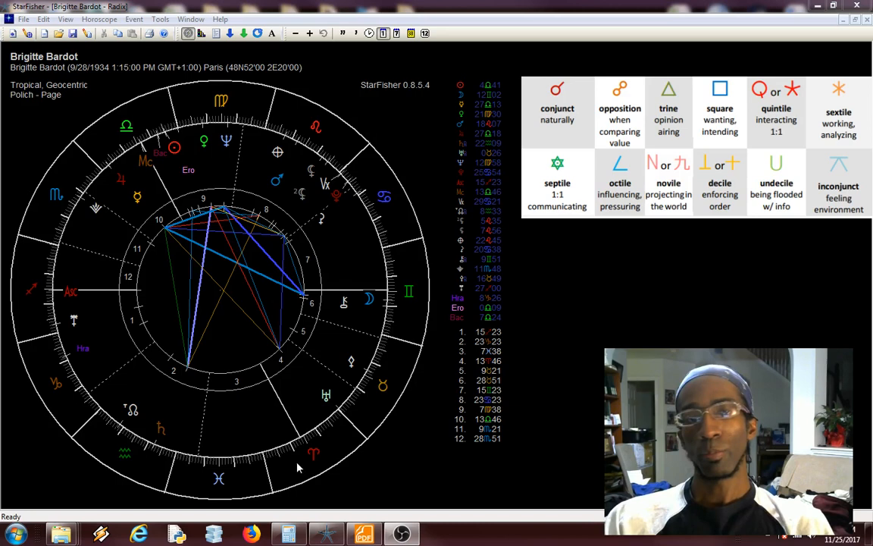
pyautogui.moveTo(292, 464)
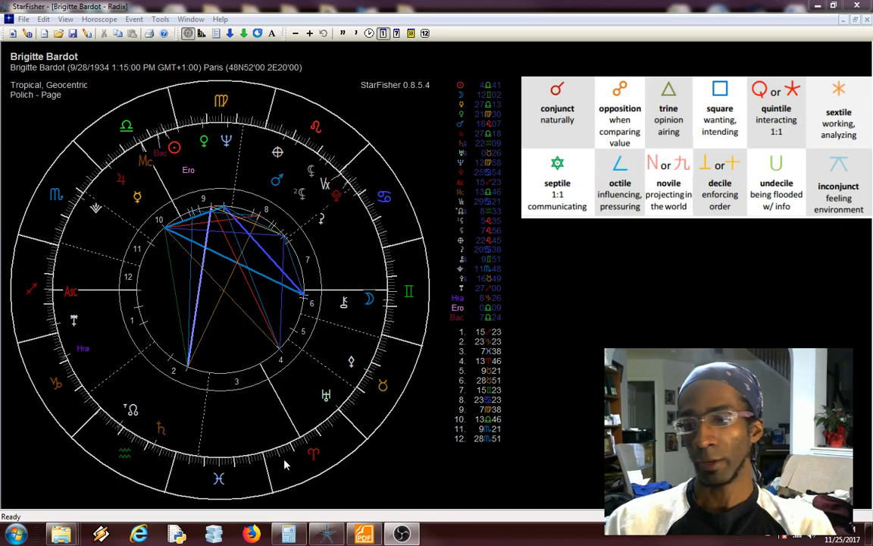
pyautogui.moveTo(316, 467)
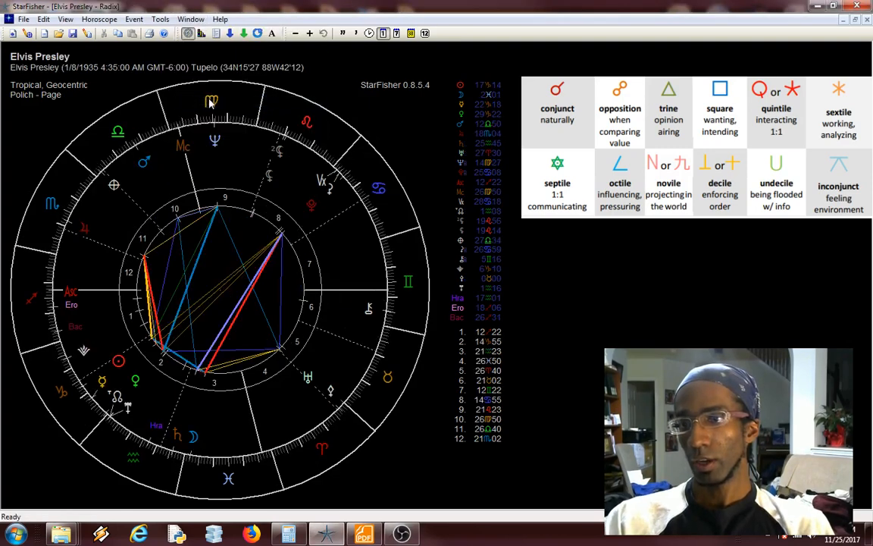
pyautogui.moveTo(266, 467)
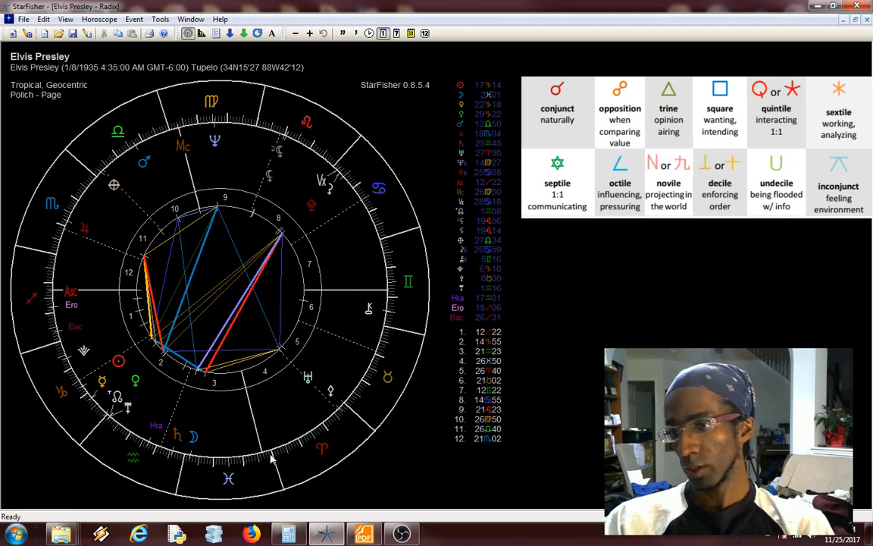
pyautogui.moveTo(476, 357)
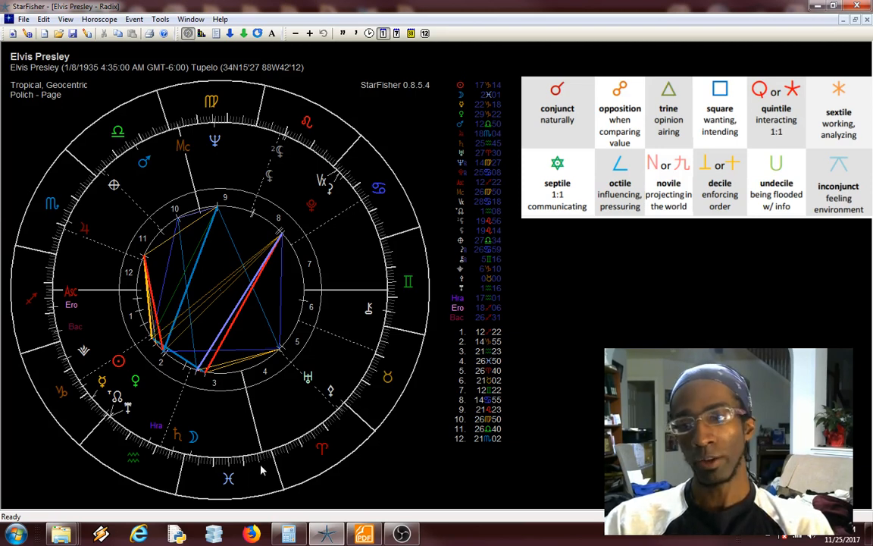
pyautogui.moveTo(295, 440)
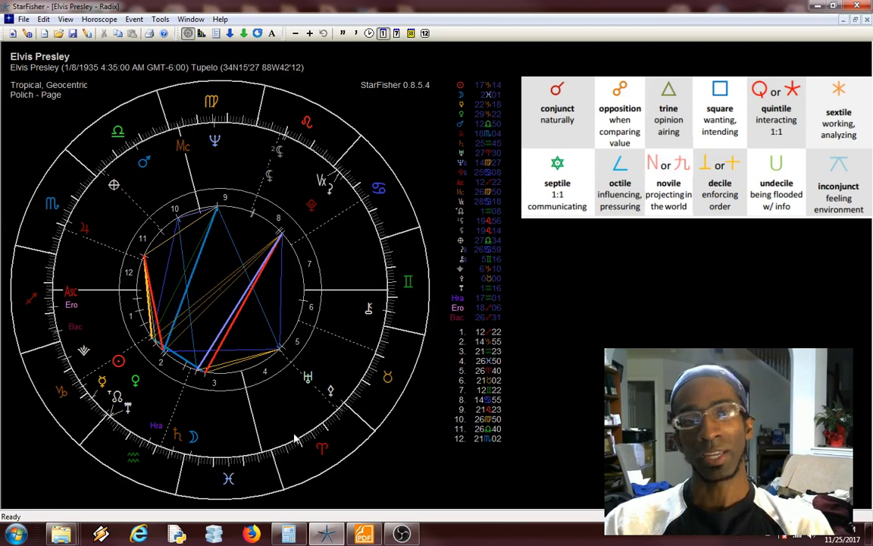
pyautogui.moveTo(254, 445)
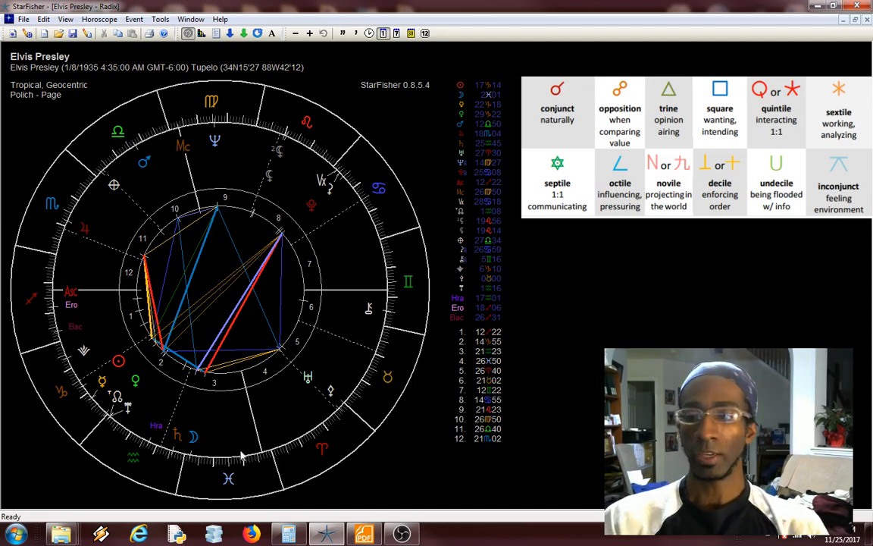
pyautogui.moveTo(267, 457)
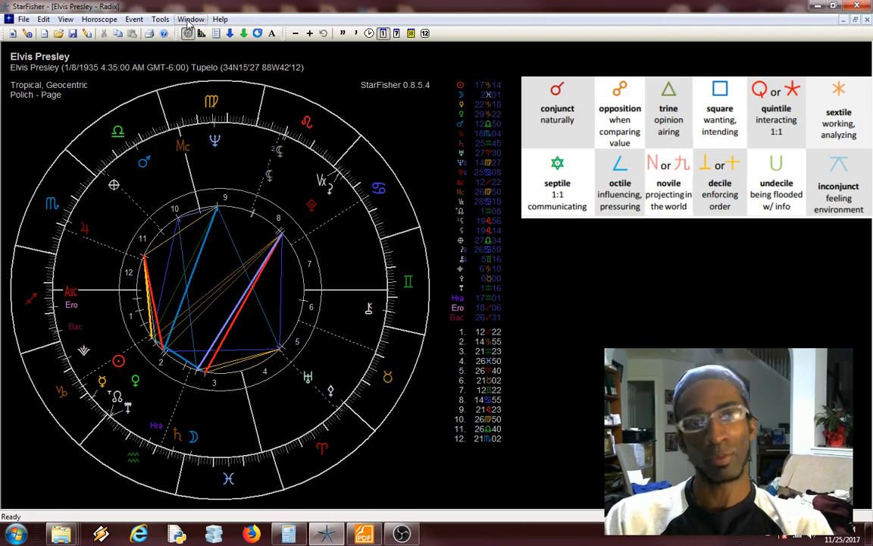
# Switch the displayed chart from Elvis Presley to Niccolo Machiavelli's radix chart via the Window list
pyautogui.click(190, 19)
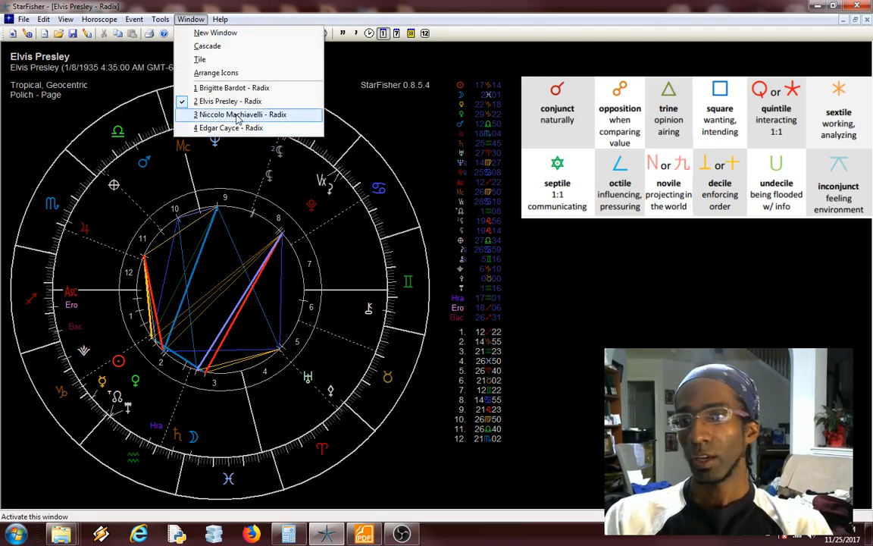
pyautogui.click(241, 114)
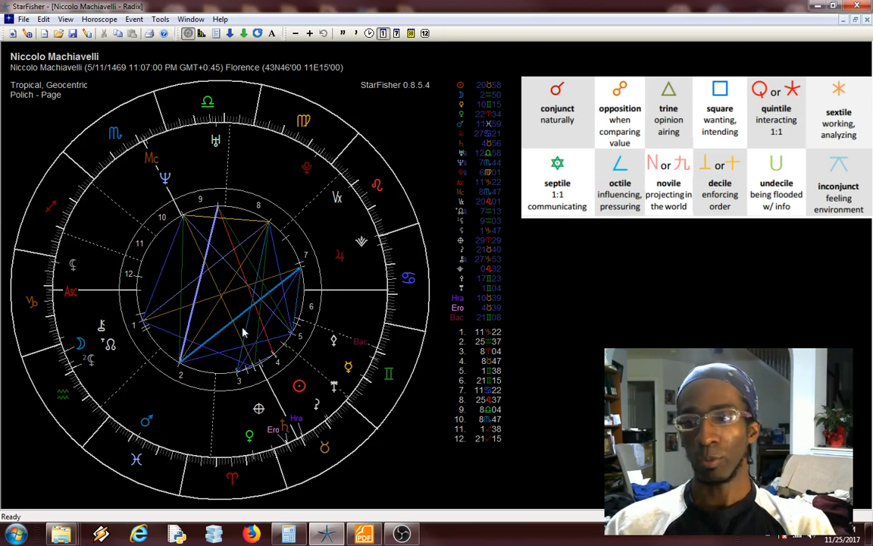
pyautogui.moveTo(234, 345)
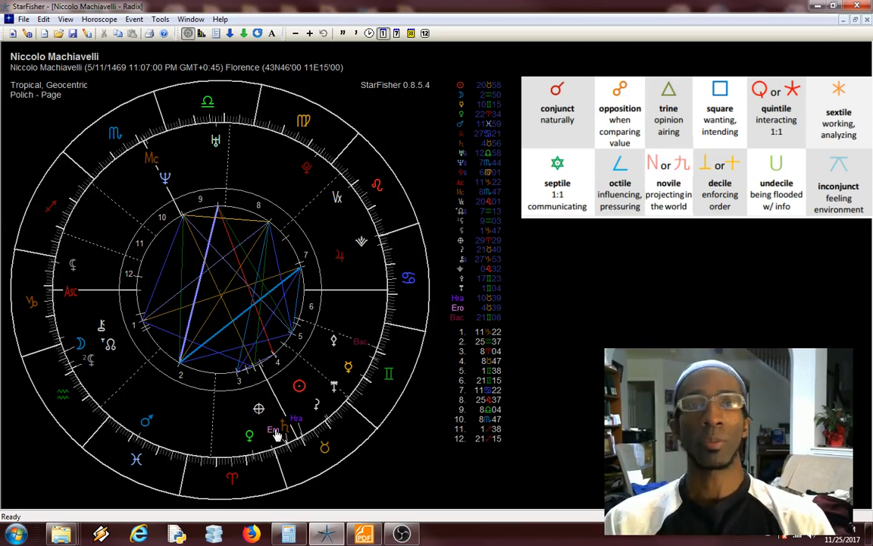
pyautogui.moveTo(269, 457)
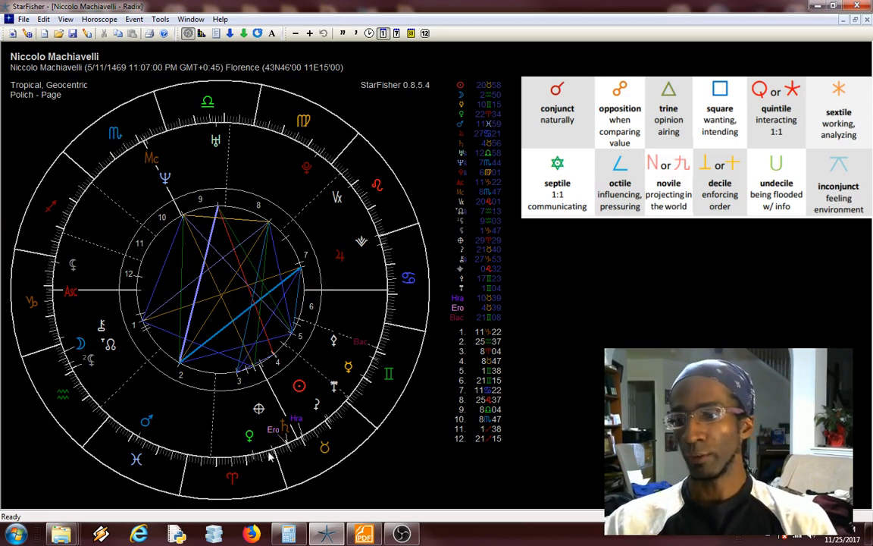
pyautogui.moveTo(131, 110)
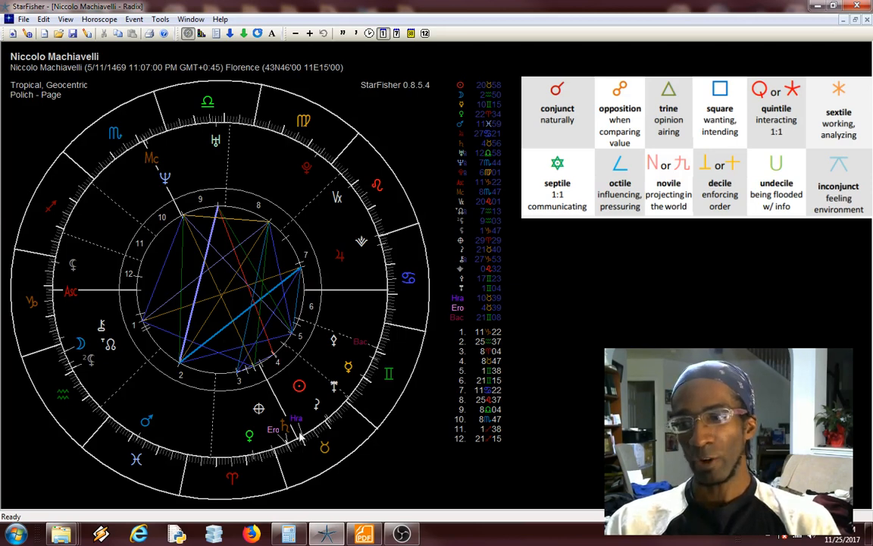
pyautogui.moveTo(284, 432)
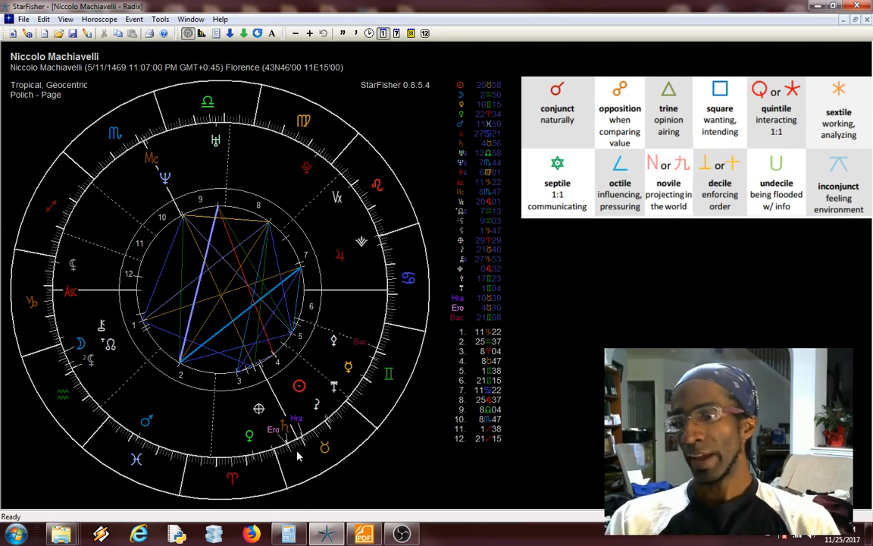
pyautogui.moveTo(344, 421)
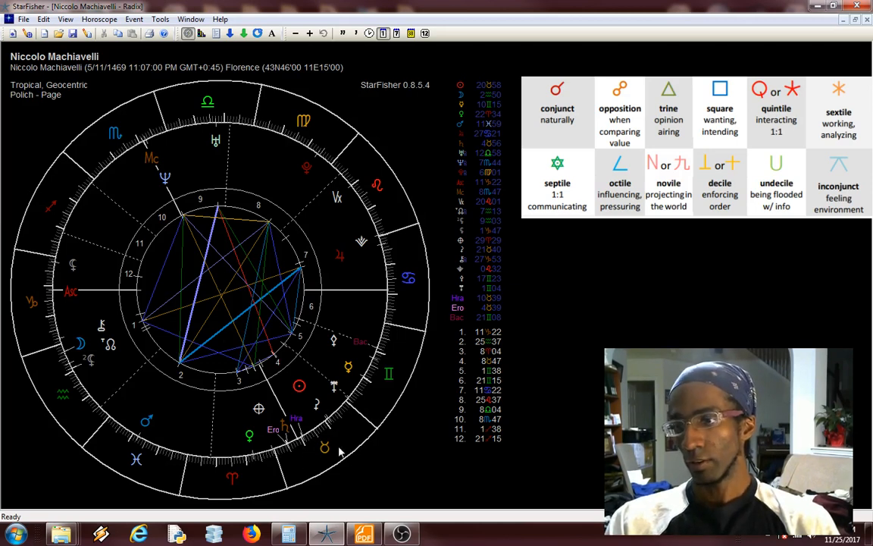
pyautogui.moveTo(337, 430)
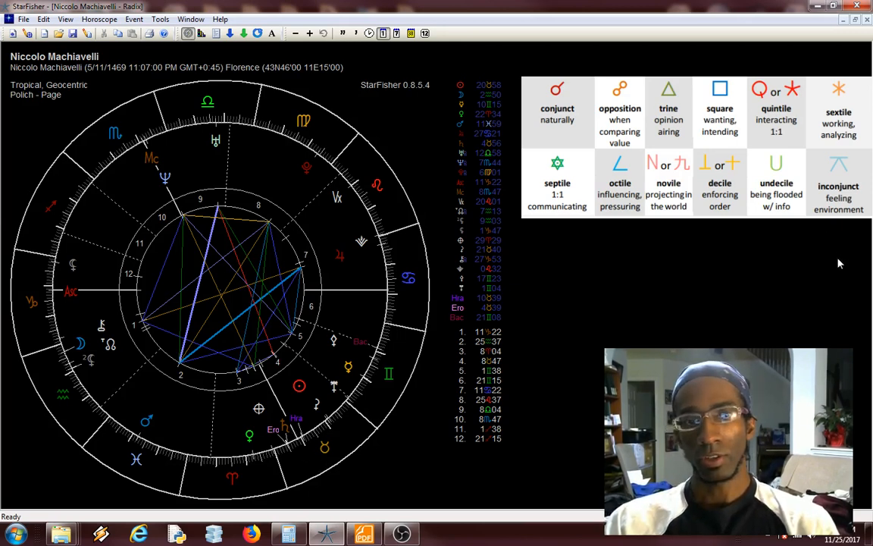
pyautogui.moveTo(666, 234)
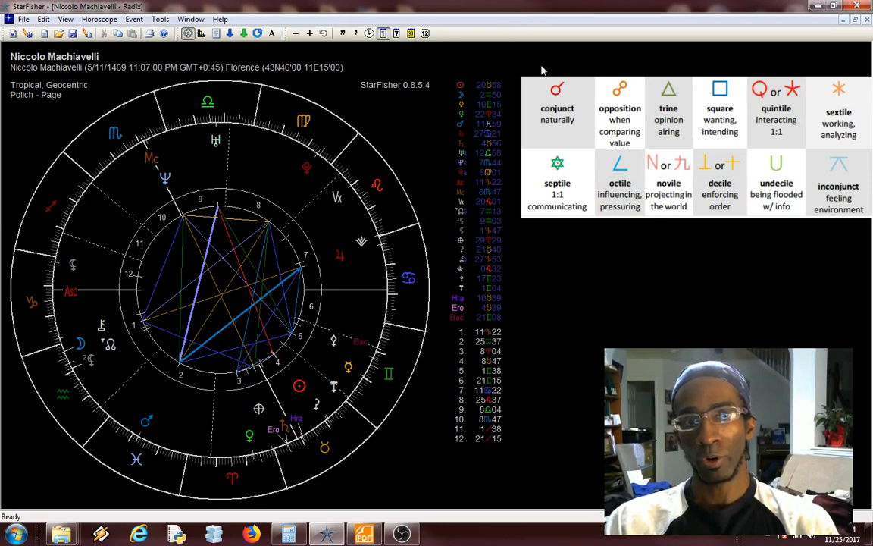
pyautogui.moveTo(498, 270)
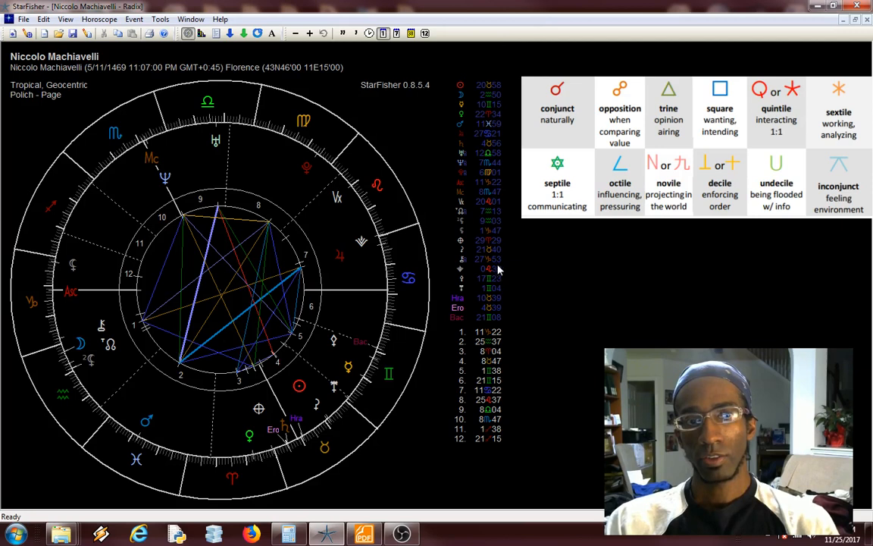
pyautogui.moveTo(679, 228)
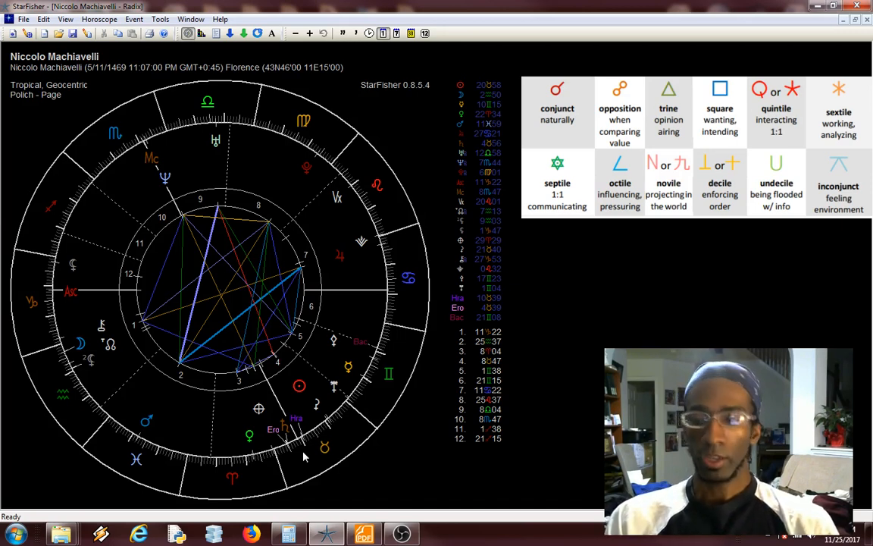
pyautogui.moveTo(324, 456)
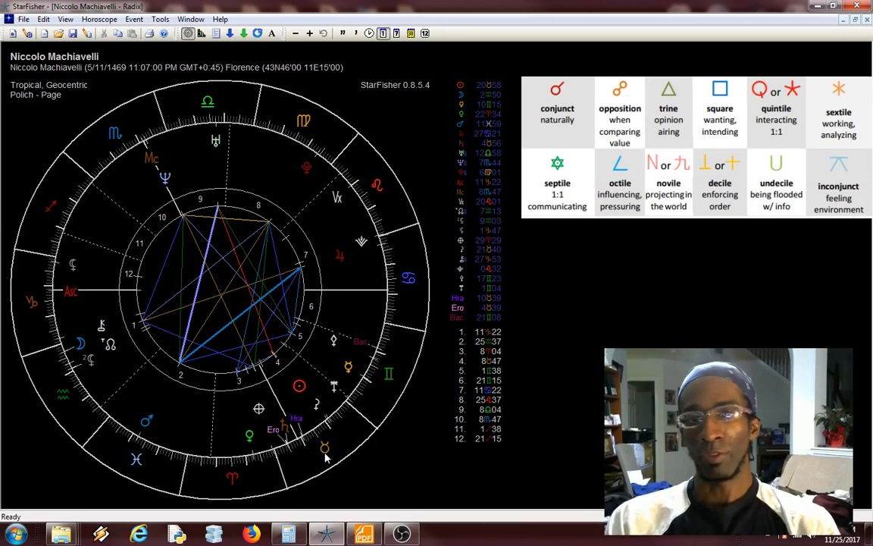
pyautogui.moveTo(313, 414)
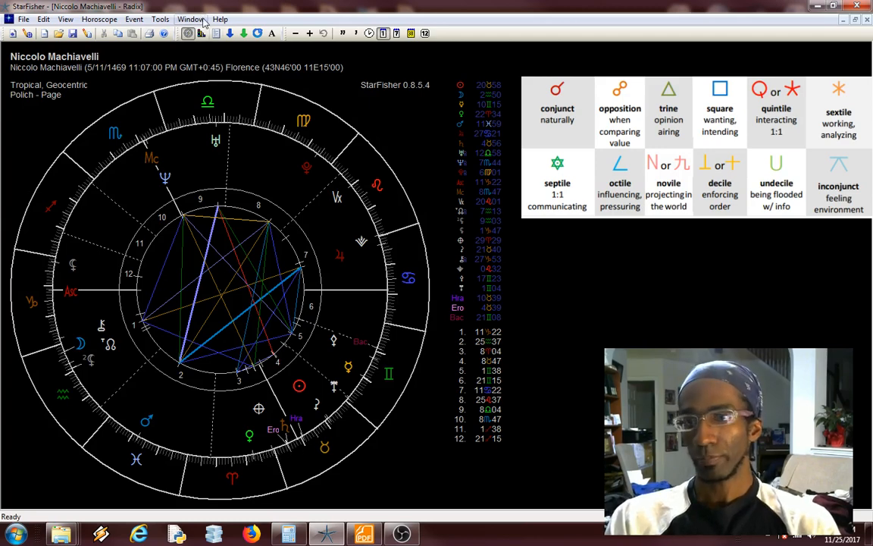
# Show the open charts list: Bardot, Presley, Machiavelli and Edgar Cayce radix charts
pyautogui.click(190, 19)
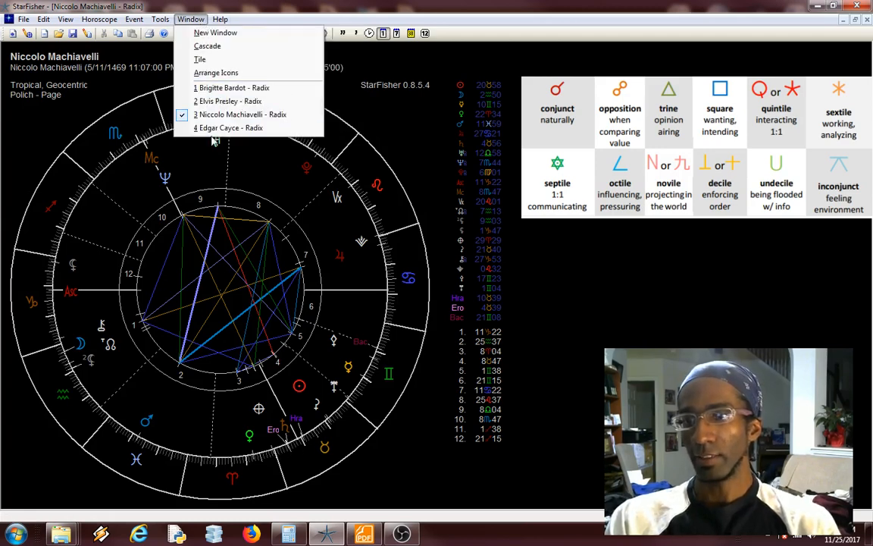
pyautogui.click(230, 127)
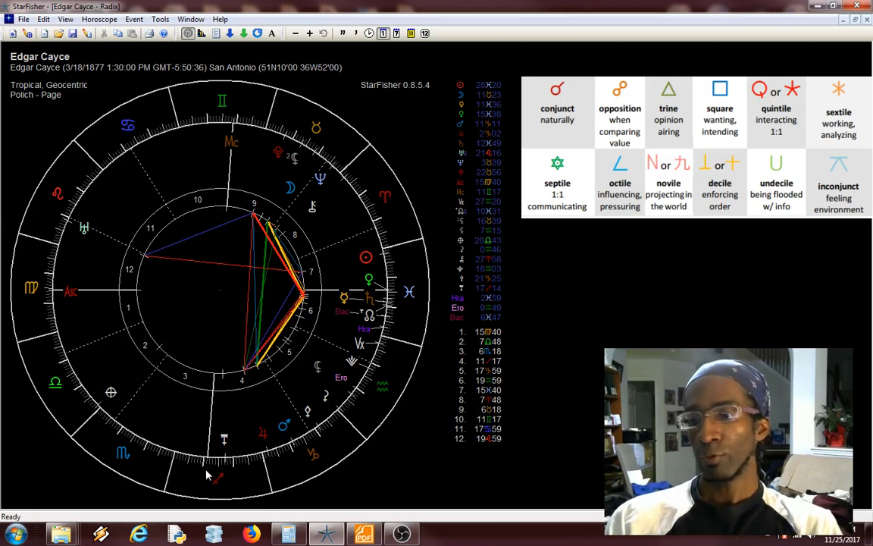
pyautogui.moveTo(409, 351)
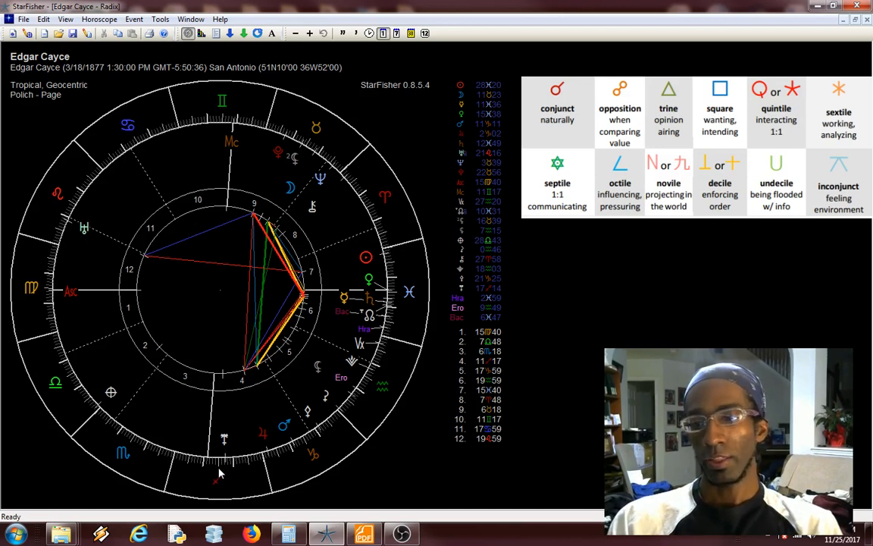
pyautogui.moveTo(212, 489)
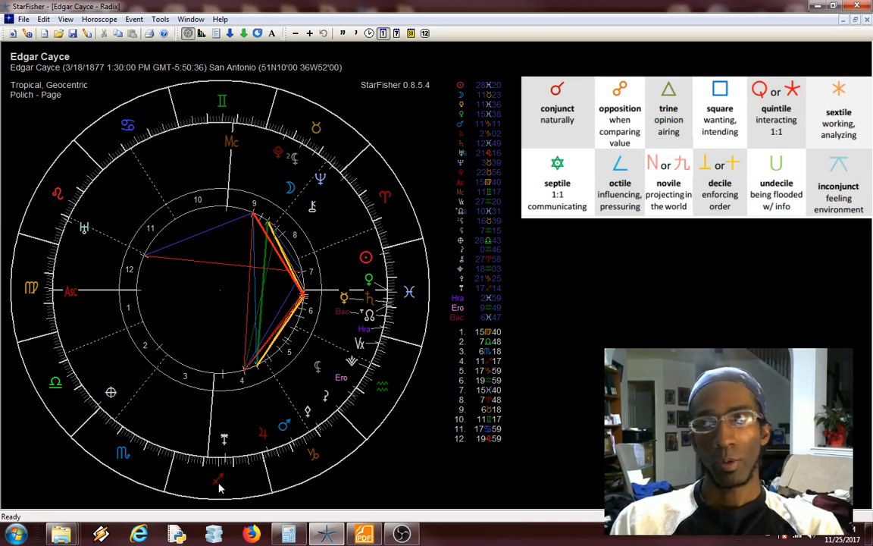
pyautogui.moveTo(220, 475)
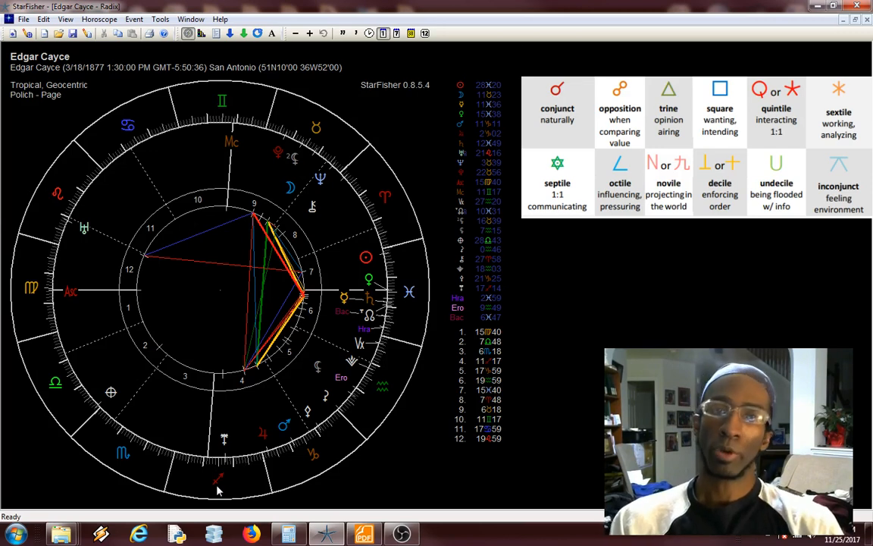
pyautogui.moveTo(229, 480)
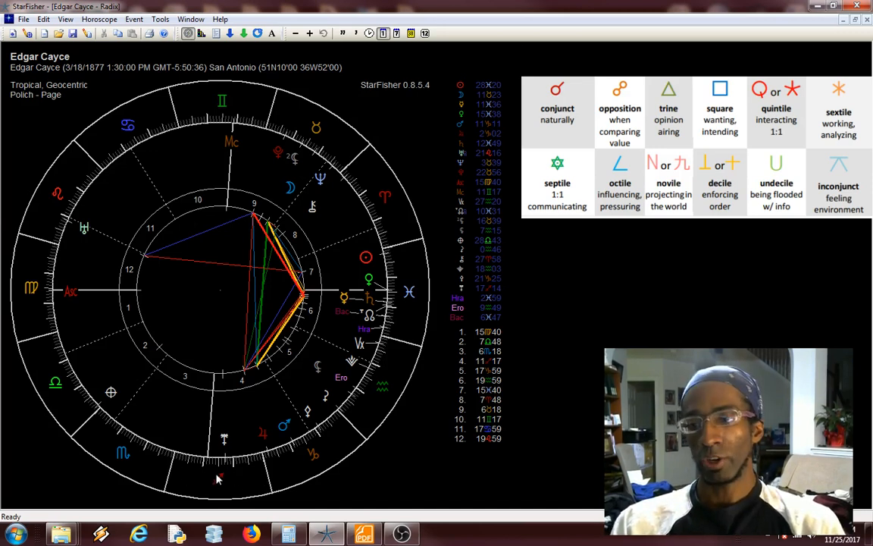
pyautogui.moveTo(199, 495)
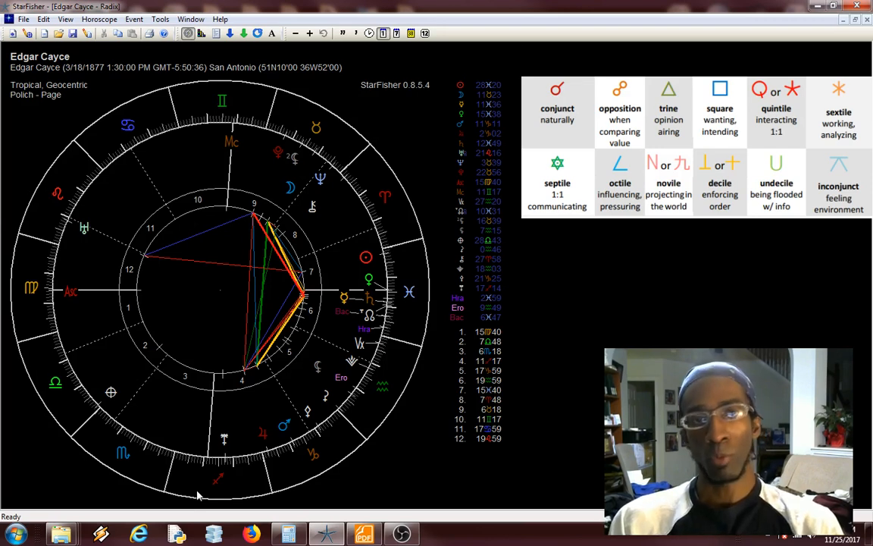
pyautogui.moveTo(428, 288)
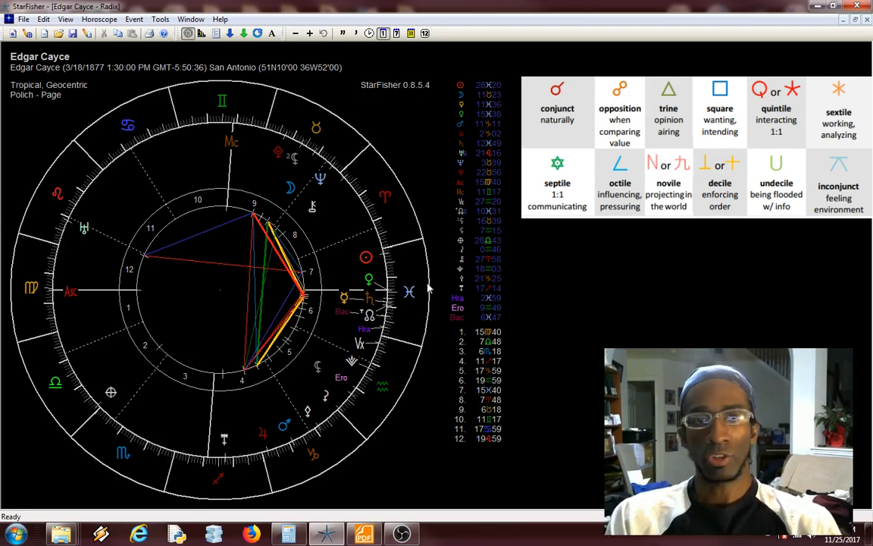
pyautogui.moveTo(175, 398)
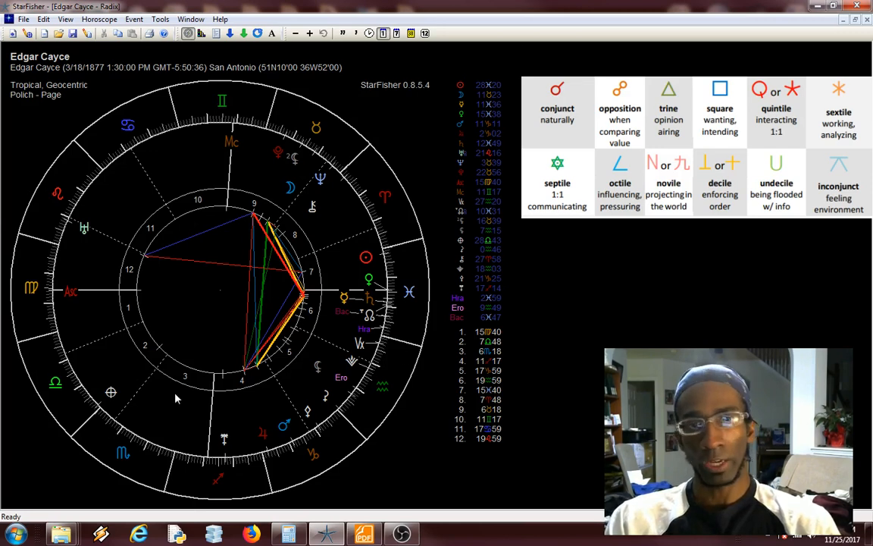
pyautogui.moveTo(210, 466)
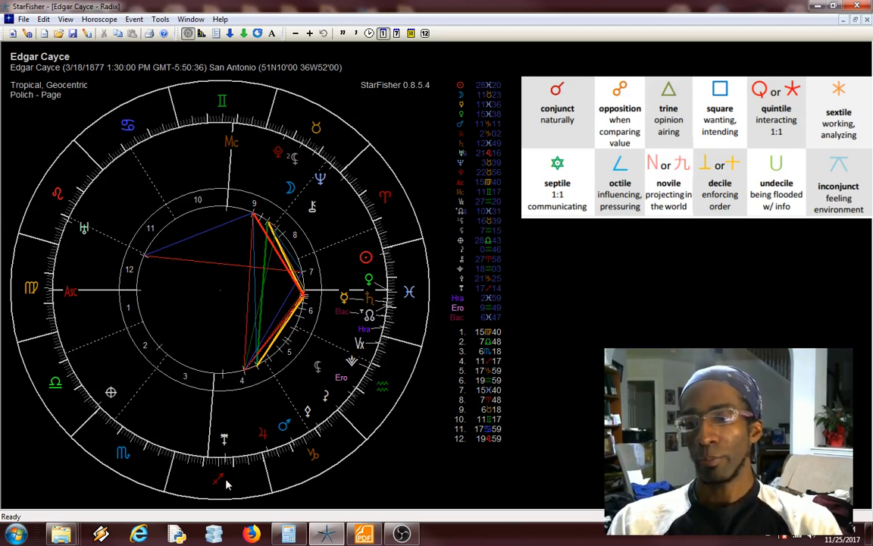
pyautogui.moveTo(218, 478)
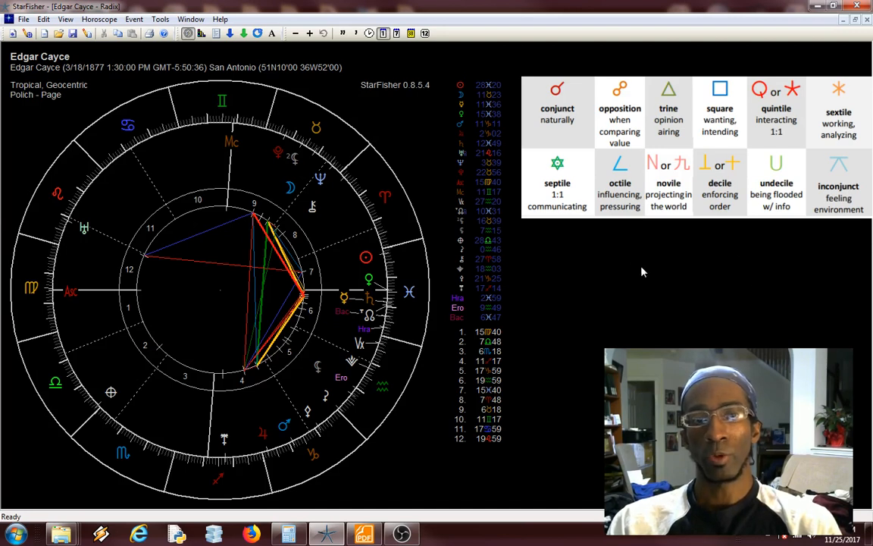
pyautogui.moveTo(626, 247)
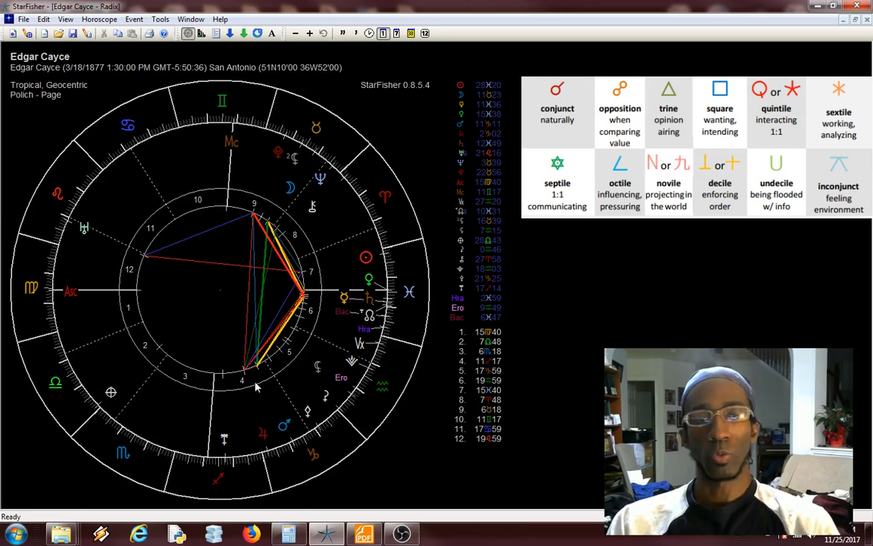
pyautogui.moveTo(202, 444)
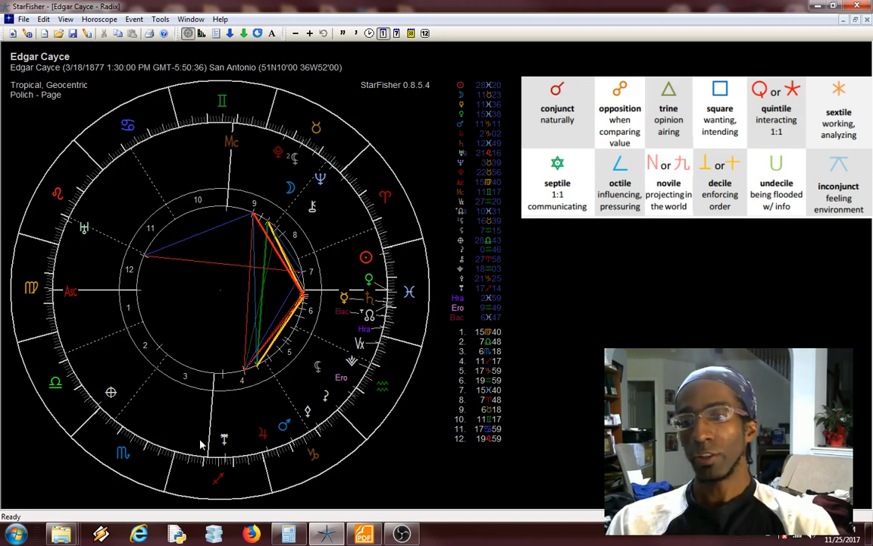
pyautogui.moveTo(224, 466)
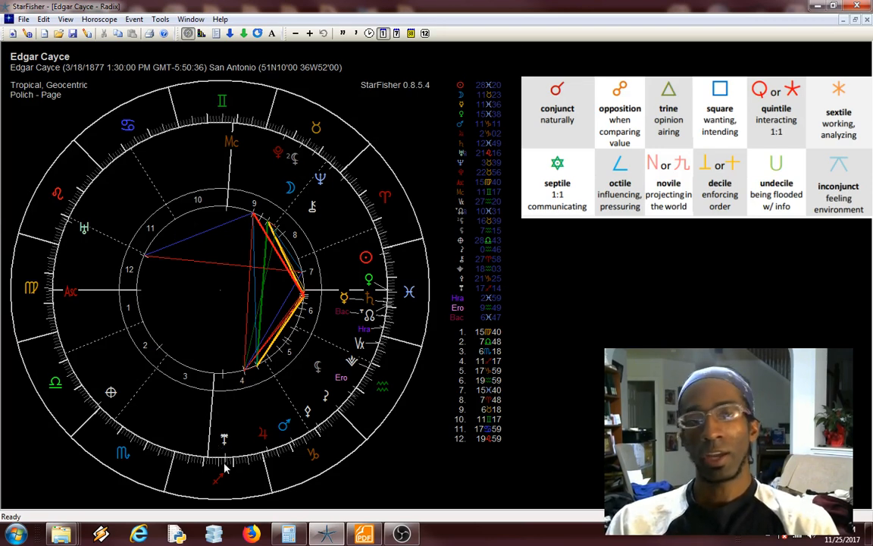
pyautogui.moveTo(262, 458)
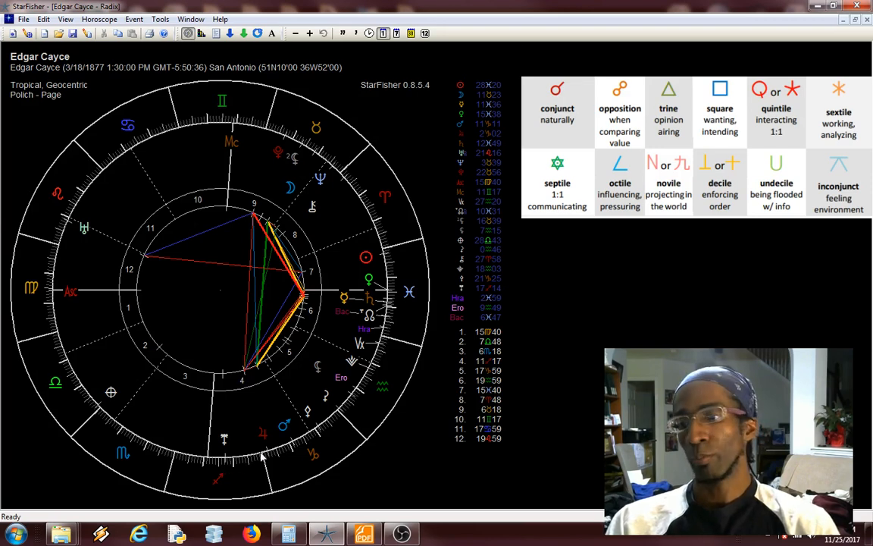
pyautogui.moveTo(386, 351)
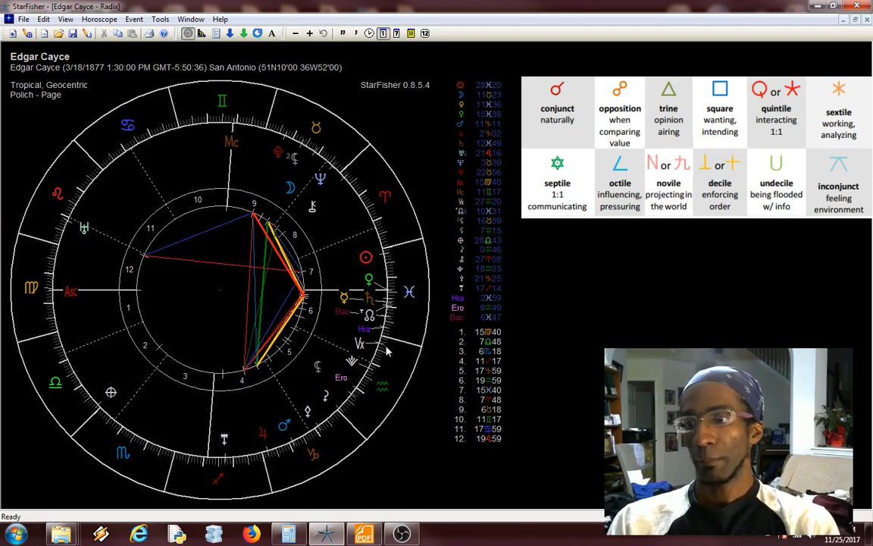
pyautogui.moveTo(269, 381)
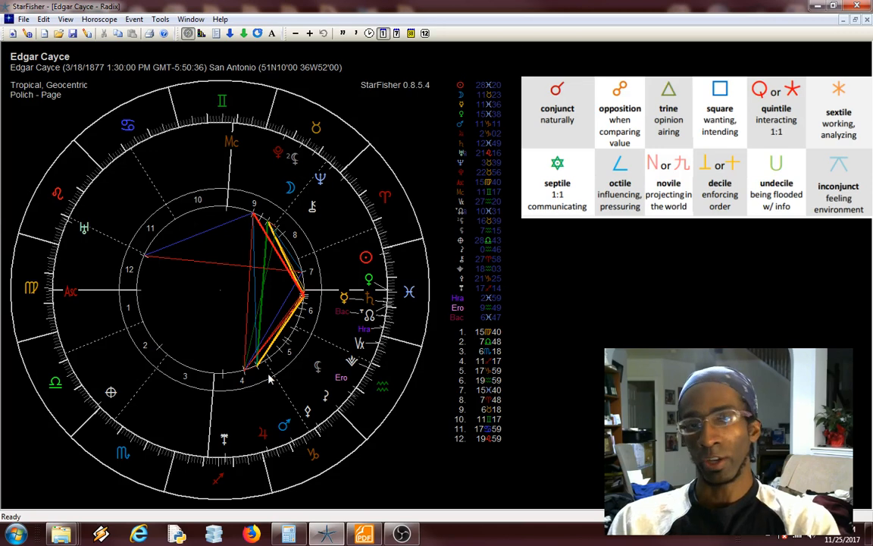
pyautogui.moveTo(308, 364)
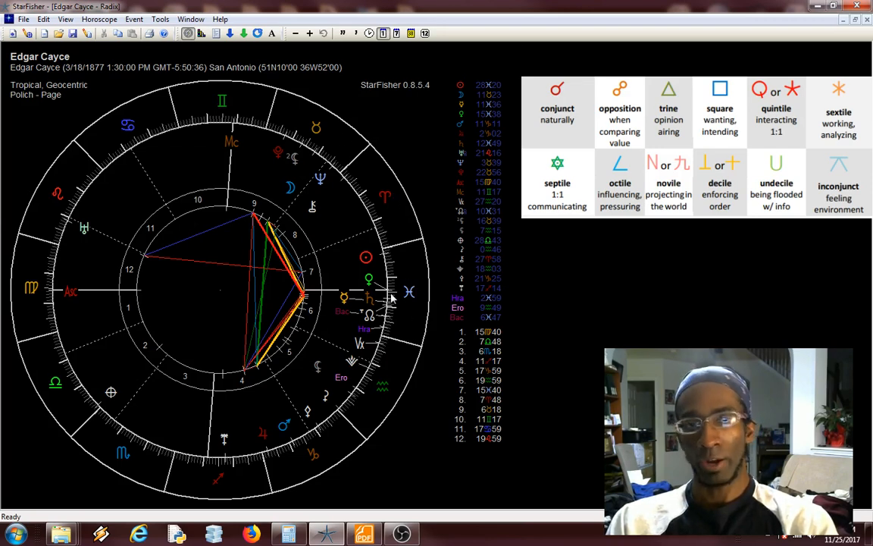
pyautogui.moveTo(379, 406)
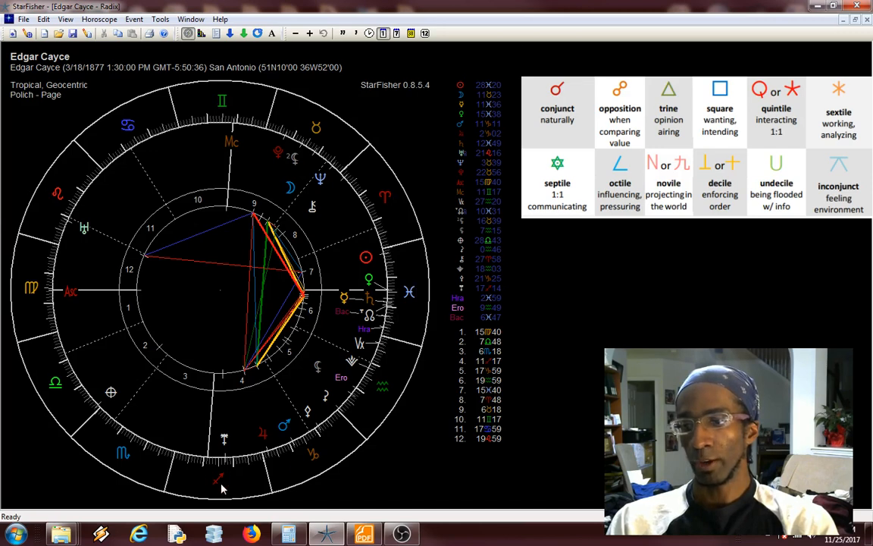
pyautogui.moveTo(216, 491)
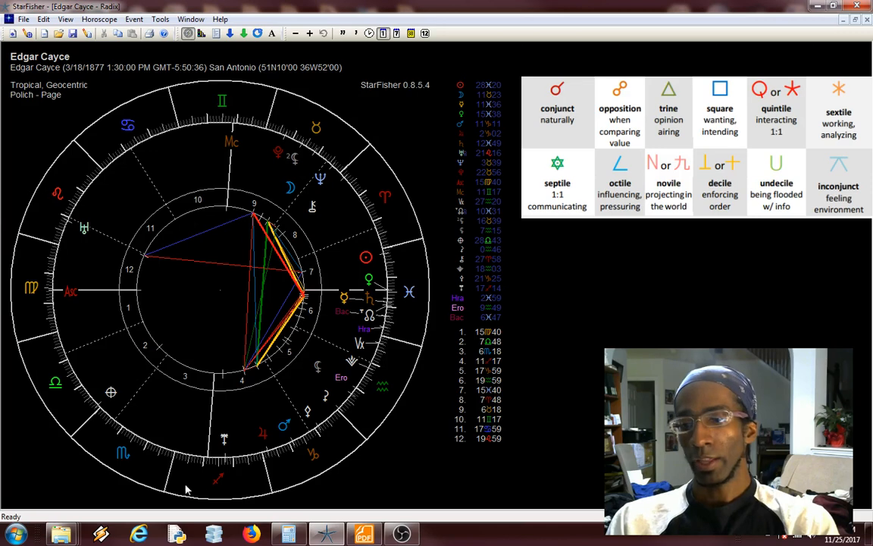
pyautogui.moveTo(205, 465)
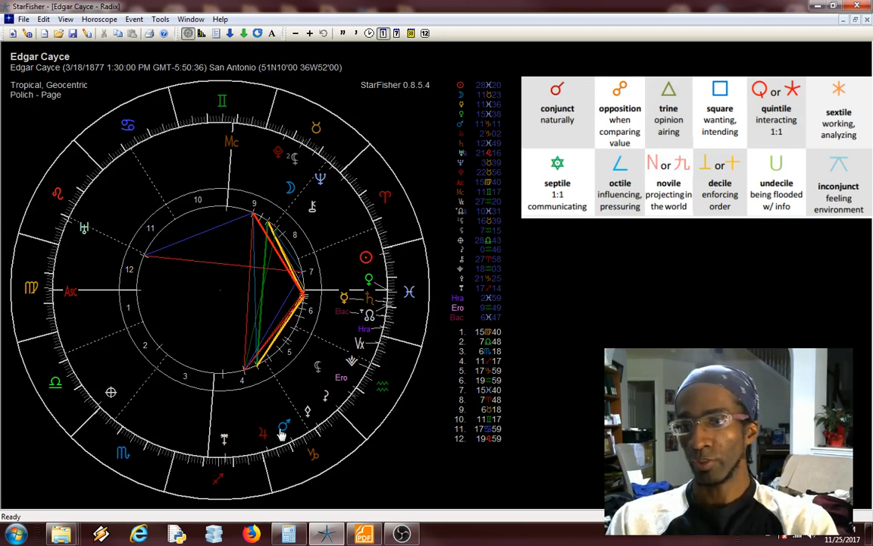
pyautogui.moveTo(127, 457)
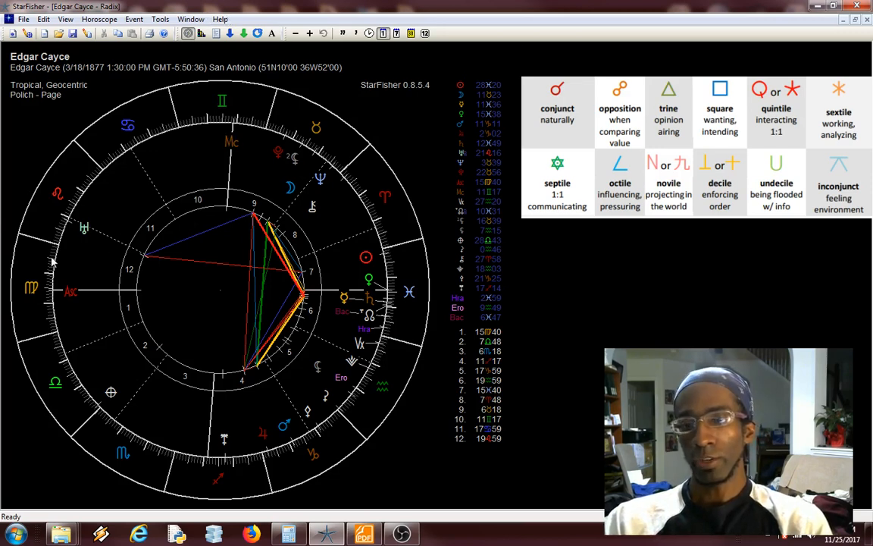
pyautogui.moveTo(57, 334)
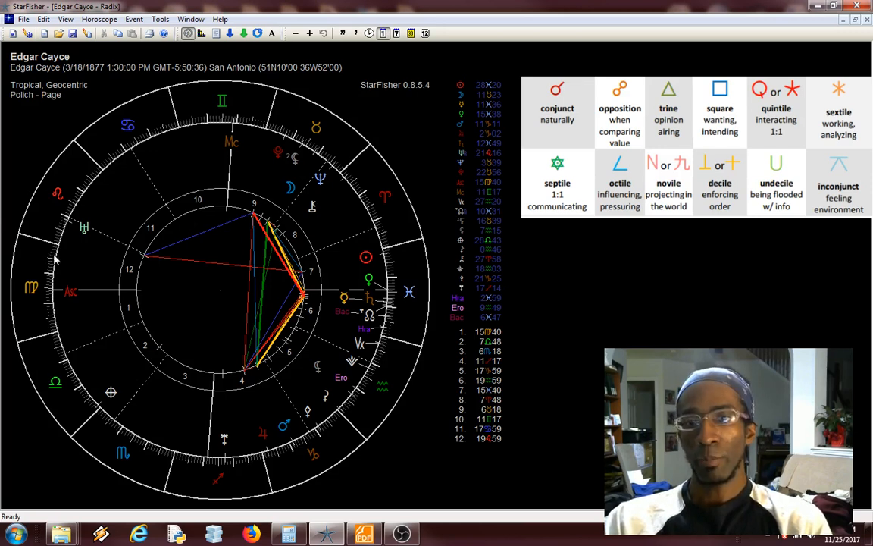
pyautogui.moveTo(35, 296)
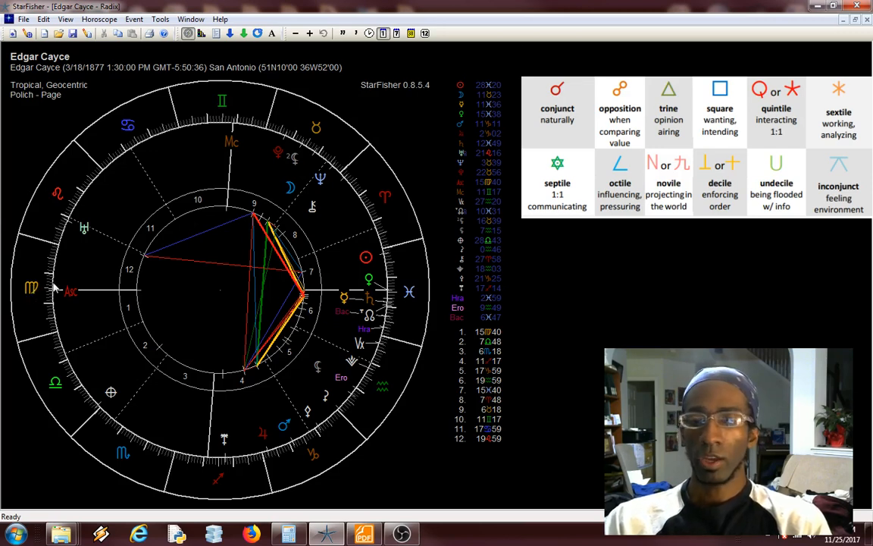
pyautogui.moveTo(53, 262)
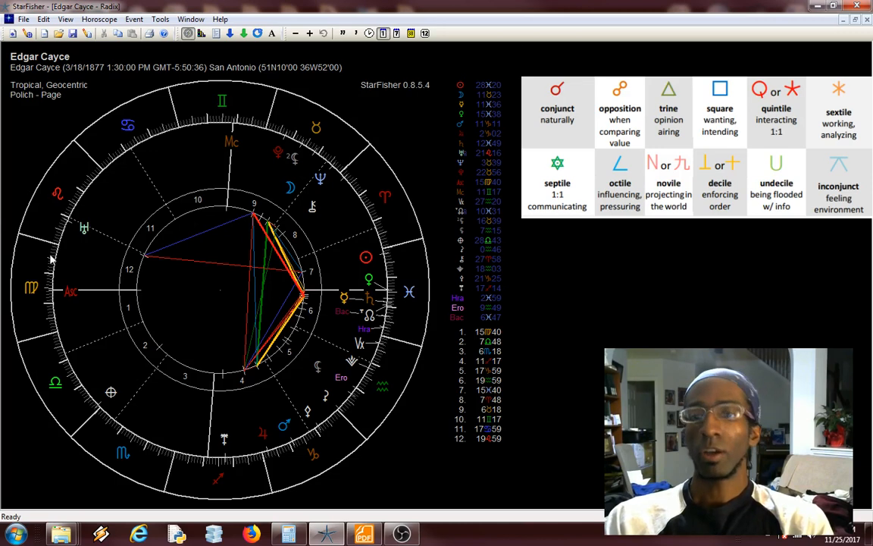
pyautogui.moveTo(59, 261)
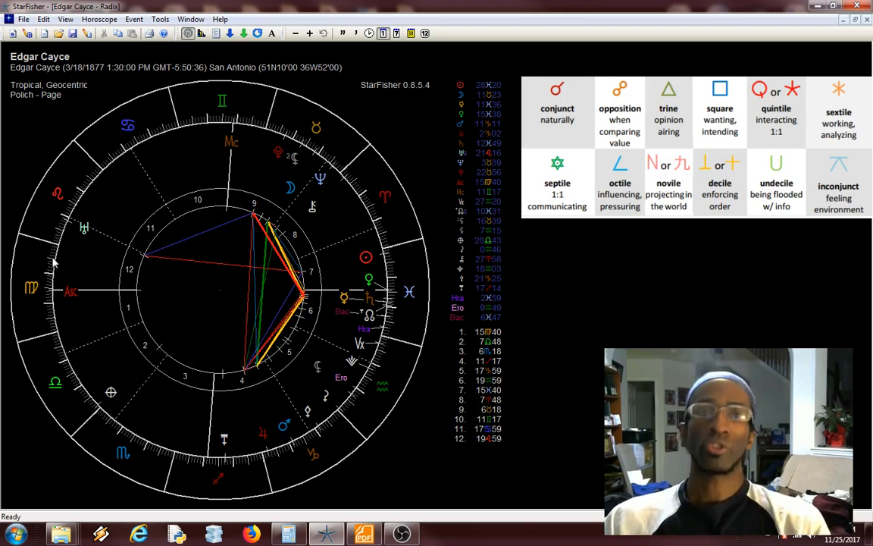
pyautogui.moveTo(70, 275)
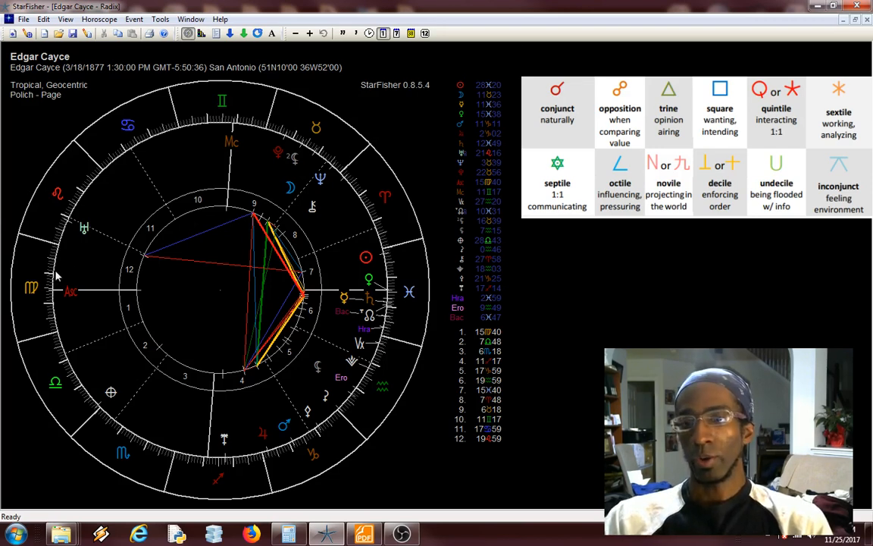
pyautogui.moveTo(218, 277)
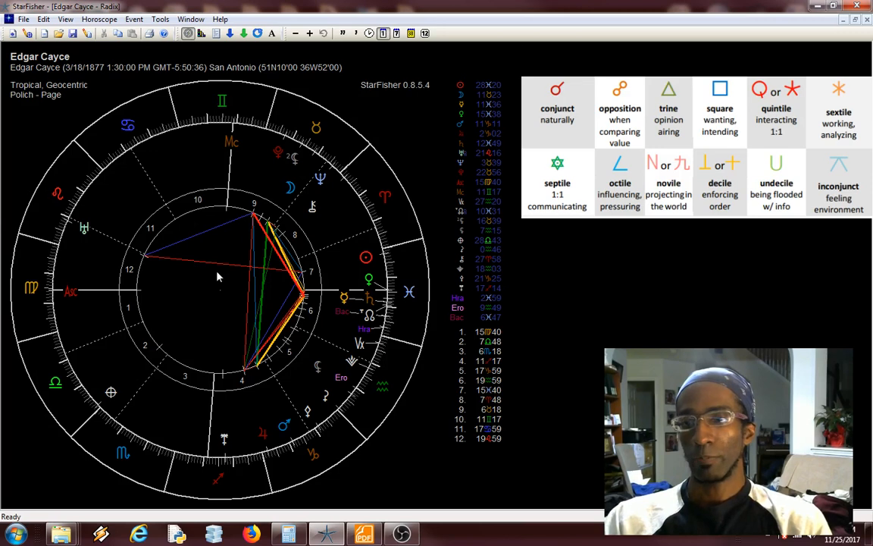
pyautogui.moveTo(309, 274)
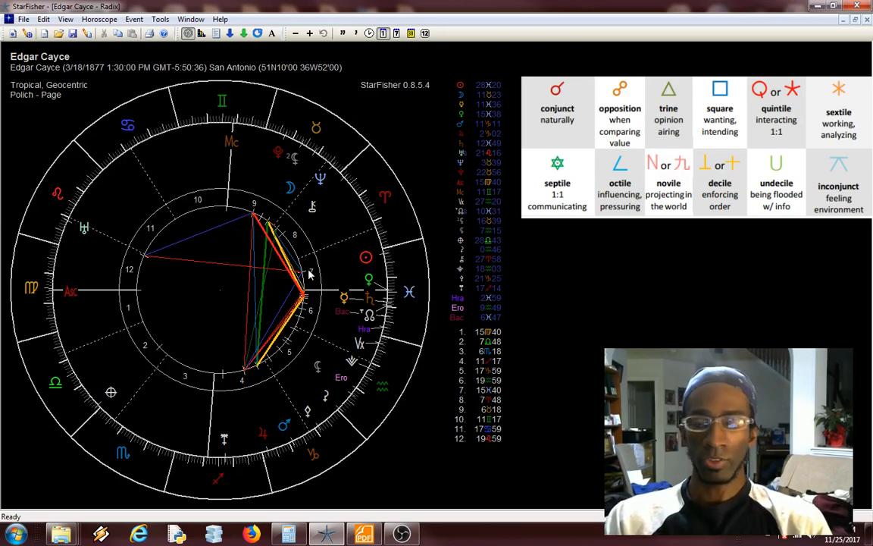
pyautogui.moveTo(212, 454)
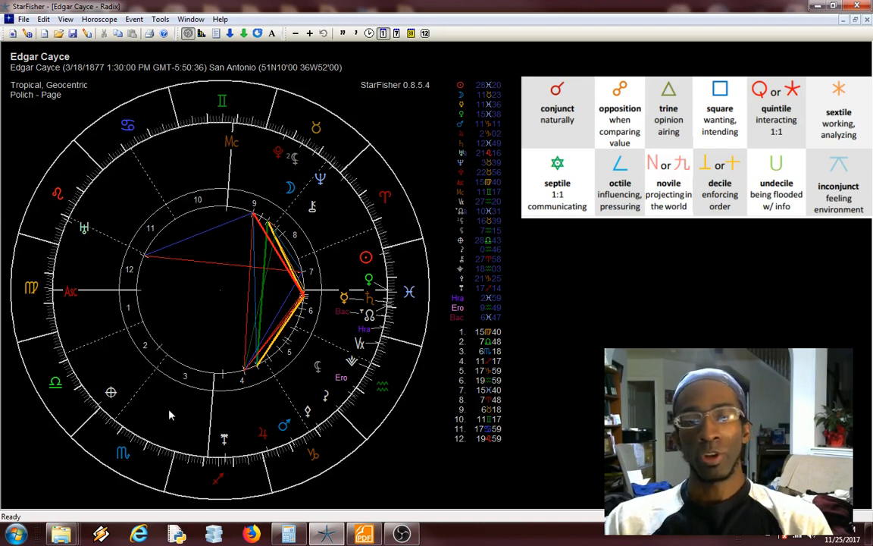
pyautogui.moveTo(216, 466)
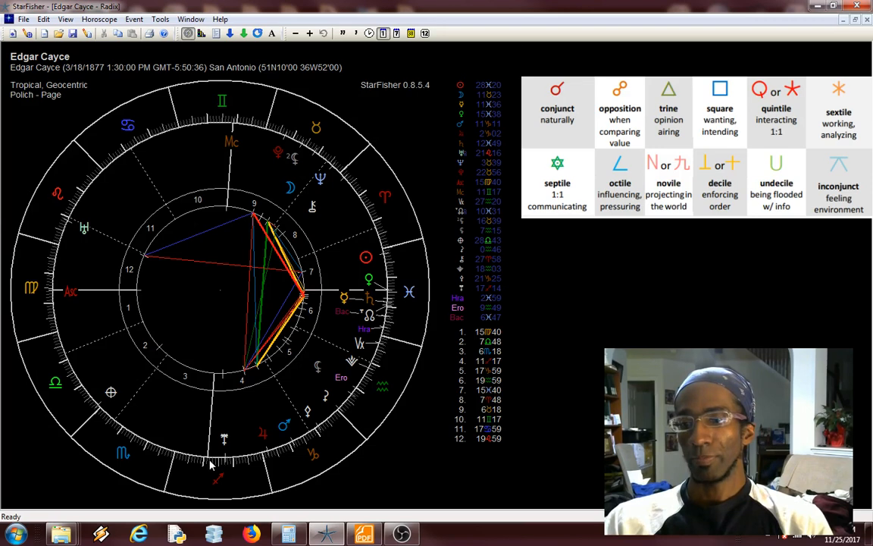
pyautogui.moveTo(234, 472)
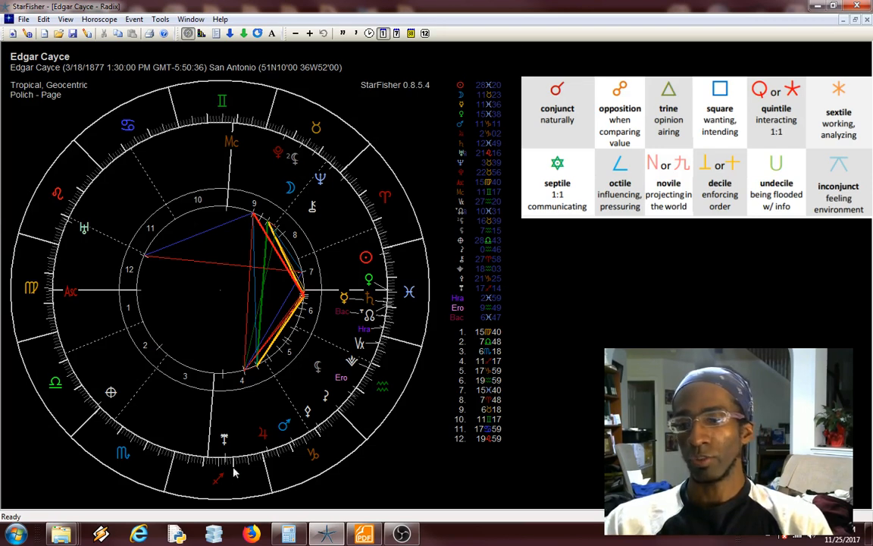